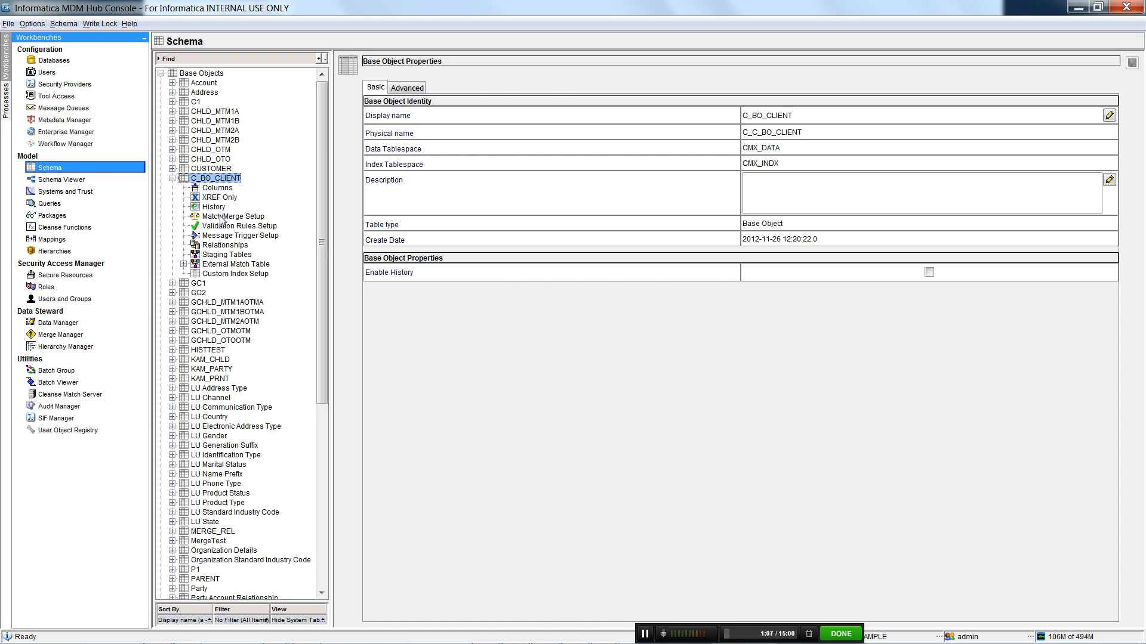
Show C_BO_CLIENT's Match/Merge Setup with the SearchByRule rule set selected, Enable Search by Rules checked.
{"action": "left_click", "coordinate": [234, 216]}
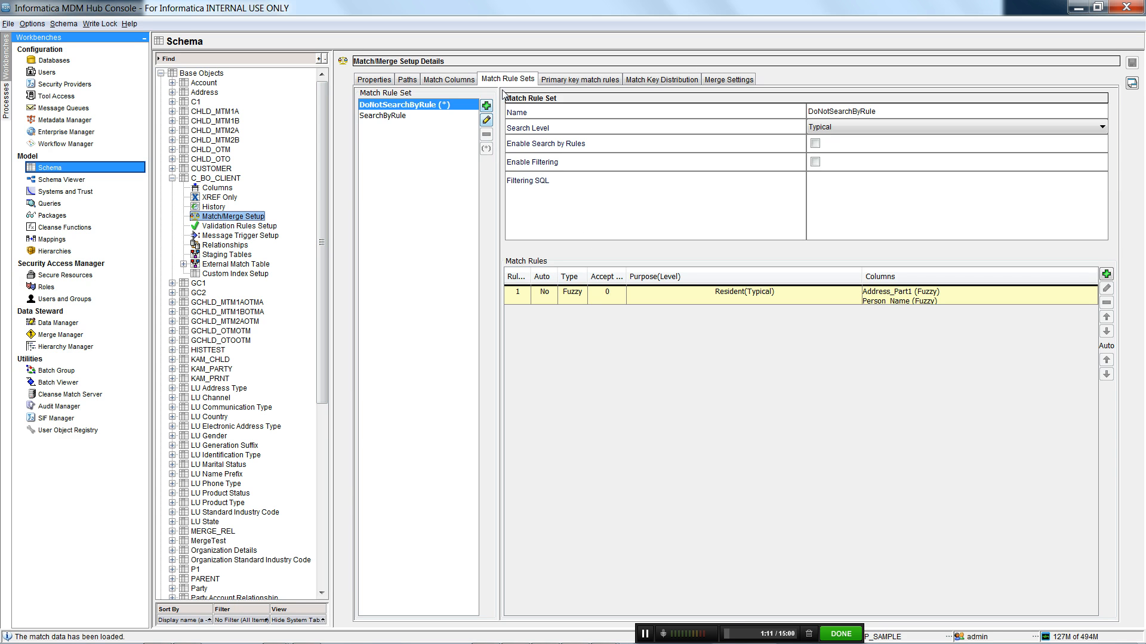
{"action": "mouse_move", "coordinate": [520, 82]}
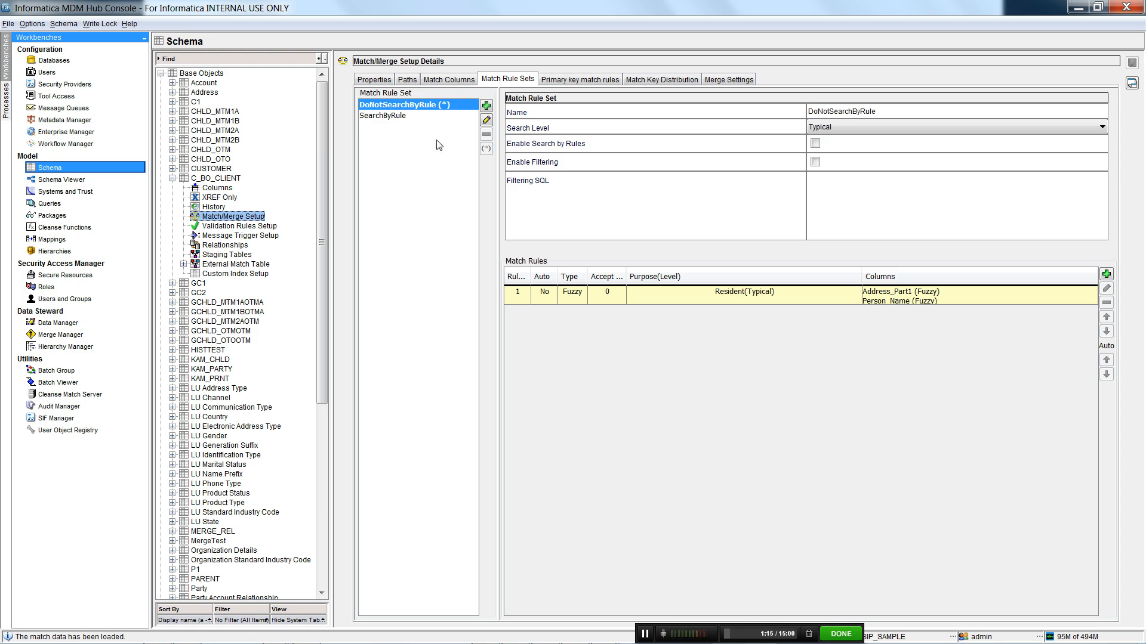
{"action": "left_click", "coordinate": [382, 116]}
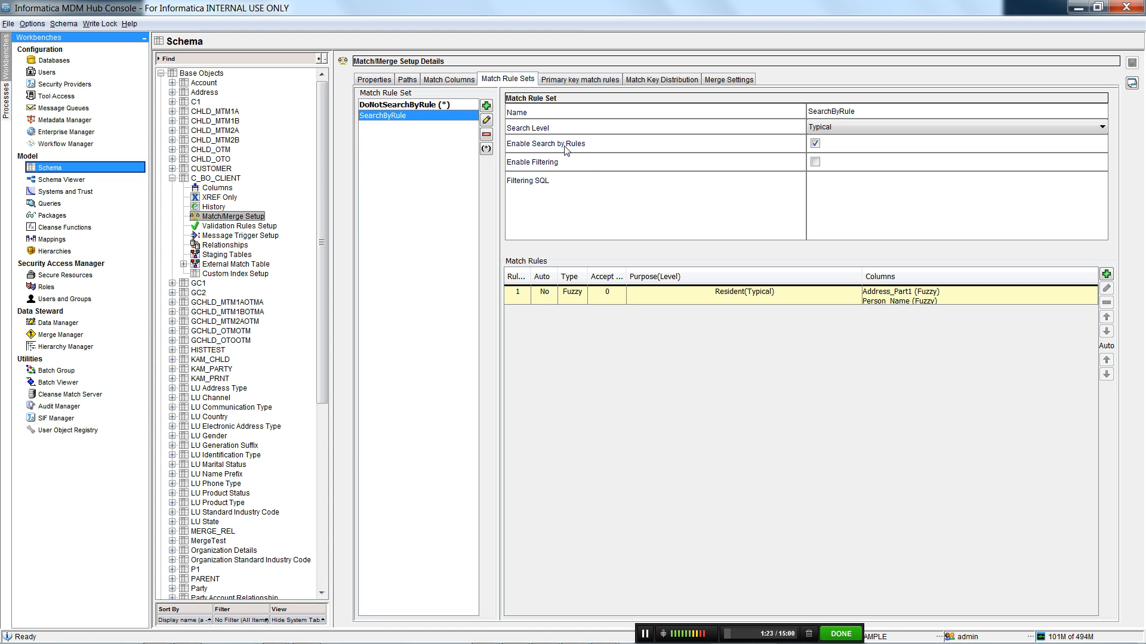
{"action": "mouse_move", "coordinate": [584, 150]}
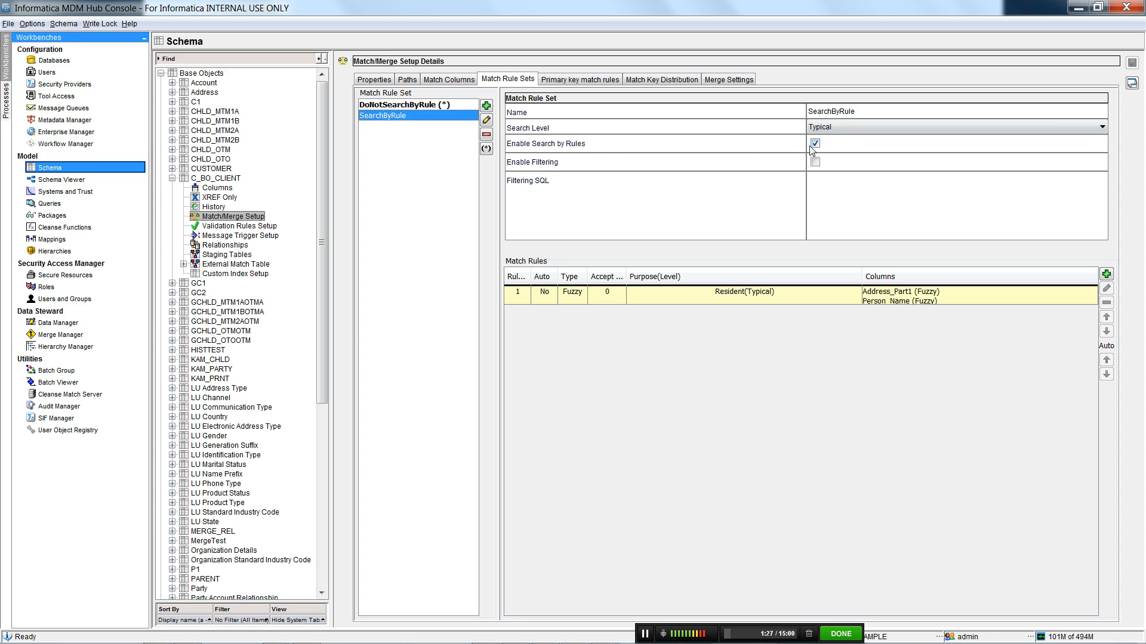
{"action": "left_click", "coordinate": [400, 105]}
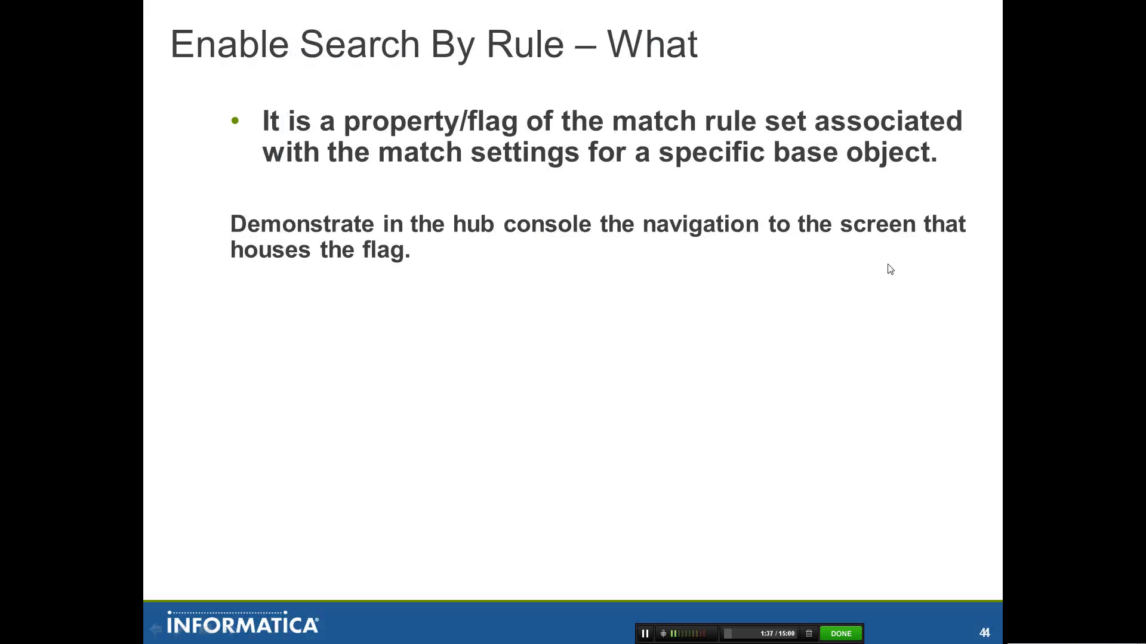
Switch to the PowerPoint slide explaining what Enable Search By Rule does.
{"action": "key", "text": "alt+tab"}
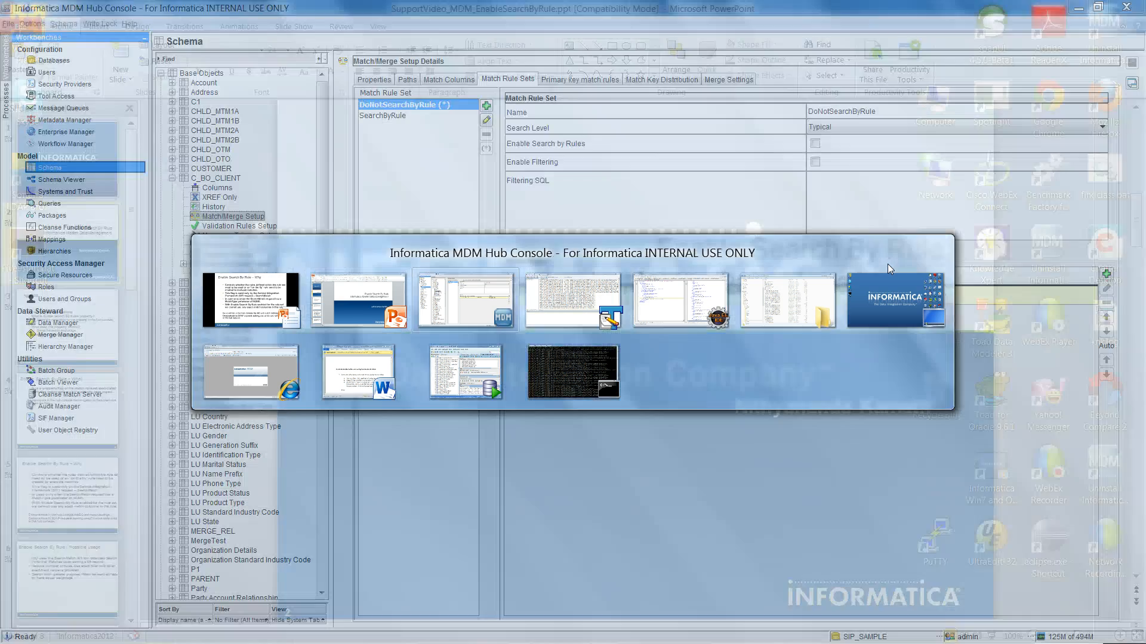
Back in Hub Console, review C_BO_CLIENT's properties and columns, then load its match/merge setup.
{"action": "key", "text": "alt+tab"}
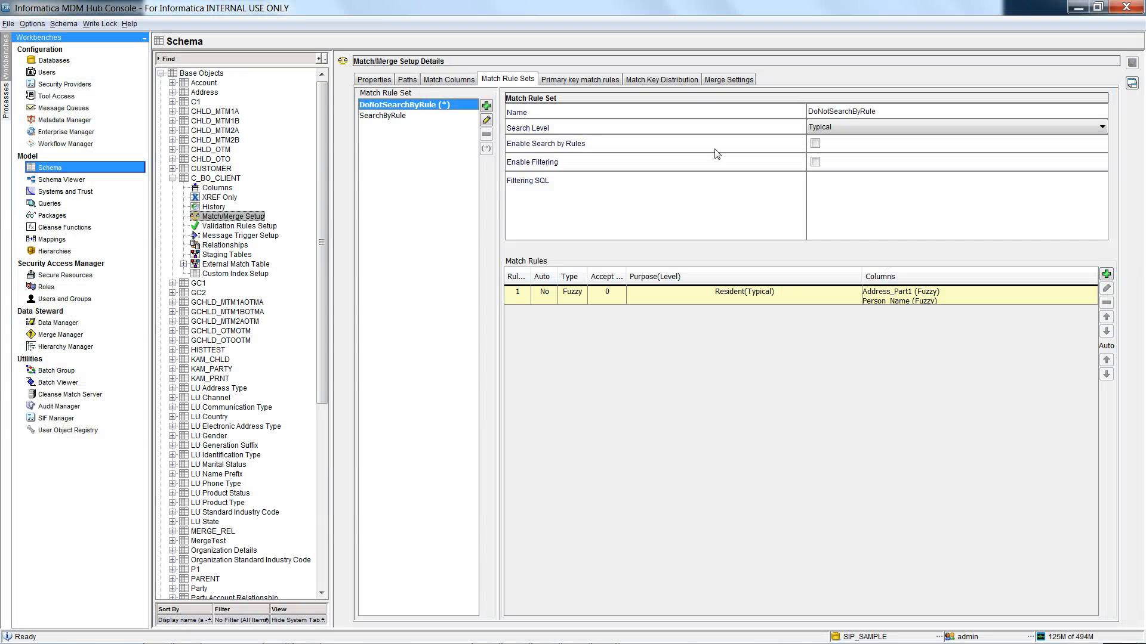
{"action": "left_click", "coordinate": [215, 178]}
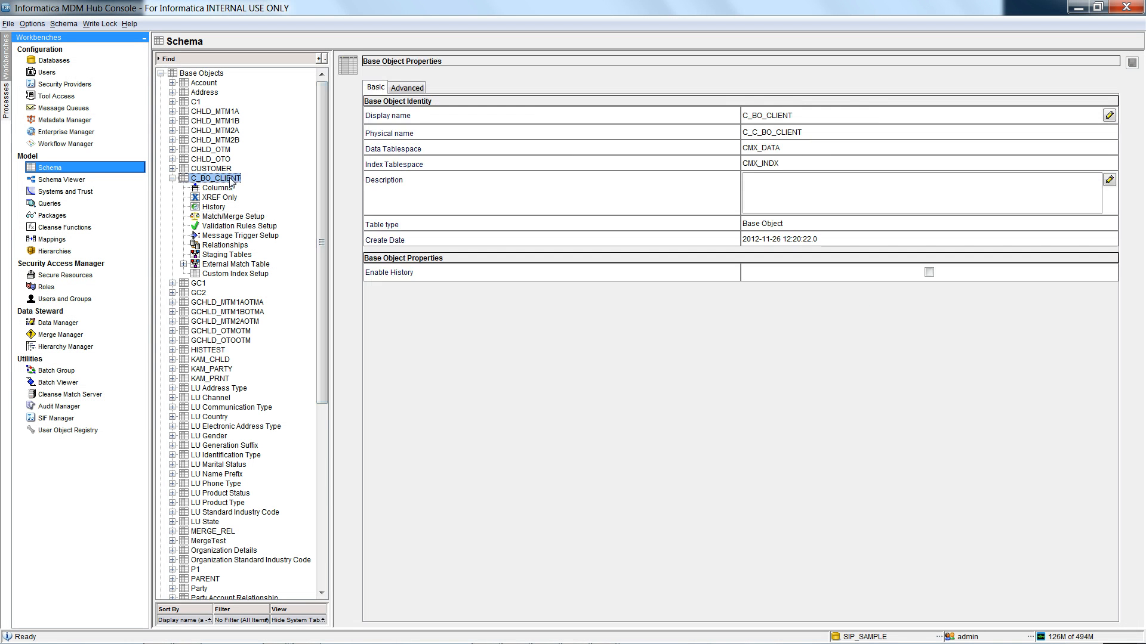
{"action": "mouse_move", "coordinate": [427, 239]}
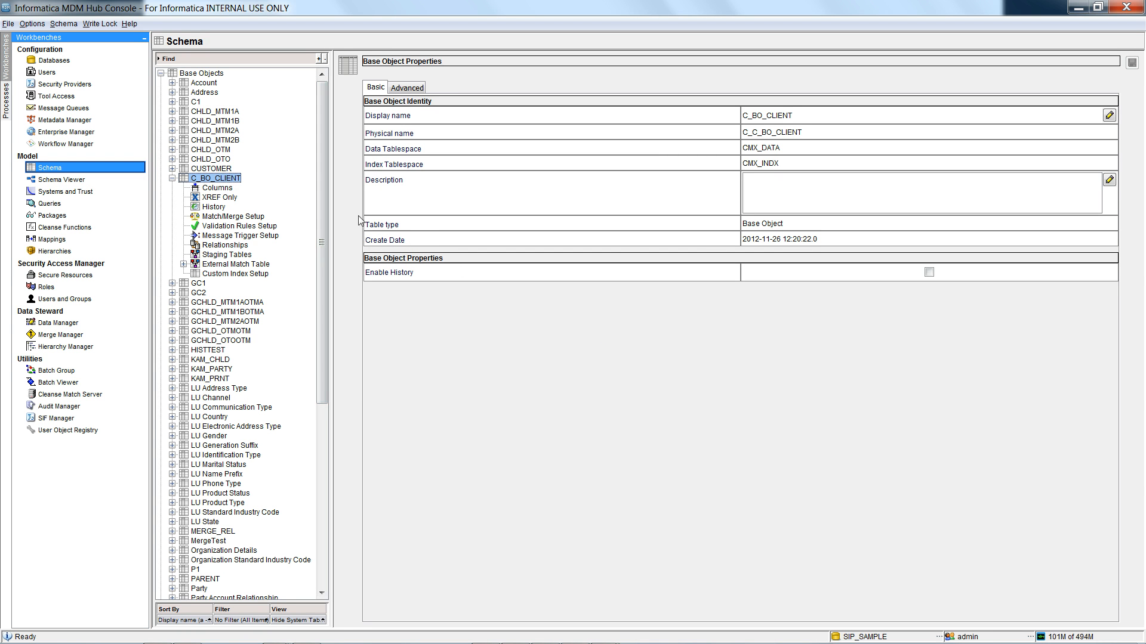
{"action": "mouse_move", "coordinate": [224, 188]}
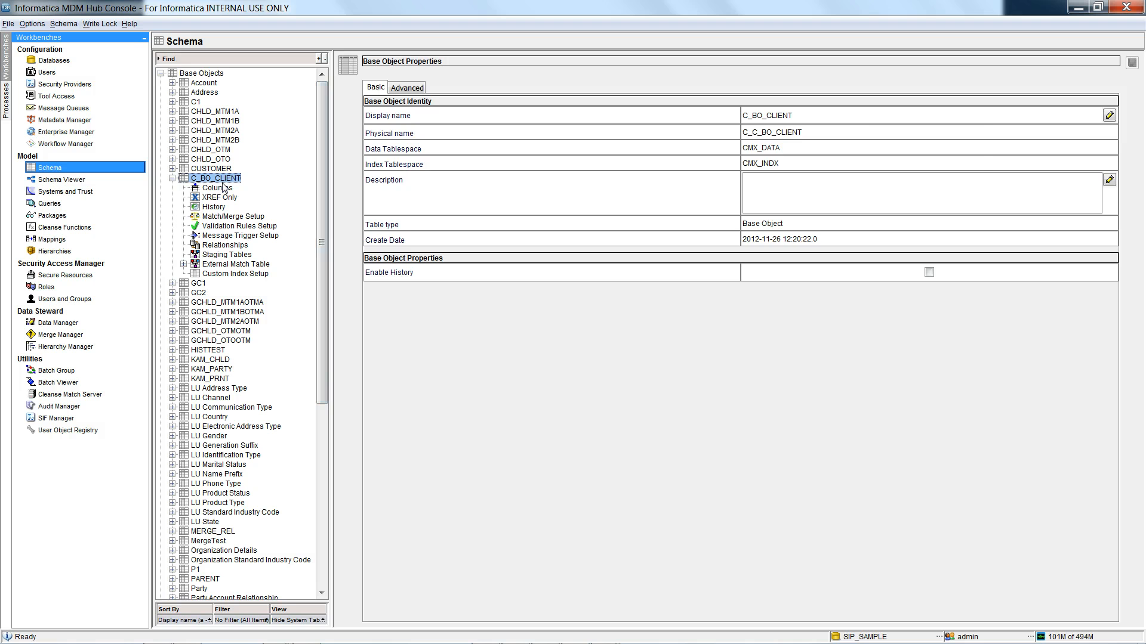
{"action": "left_click", "coordinate": [216, 187]}
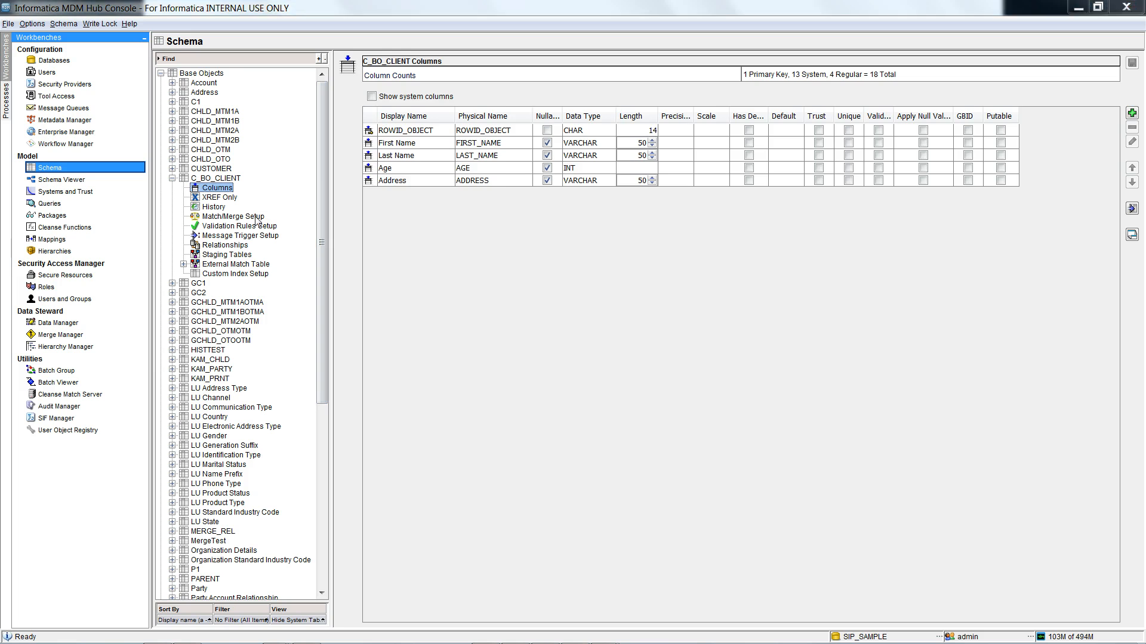
{"action": "left_click", "coordinate": [235, 216]}
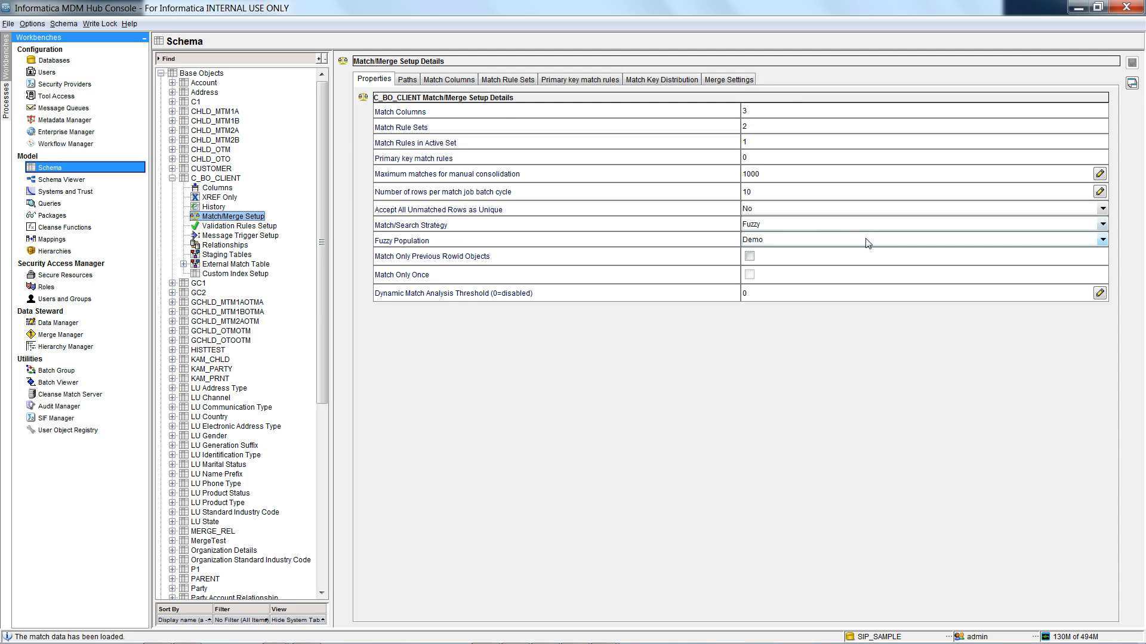
Review the Person_Name, Address_Part1 and Age match columns and the source columns feeding each.
{"action": "left_click", "coordinate": [448, 79]}
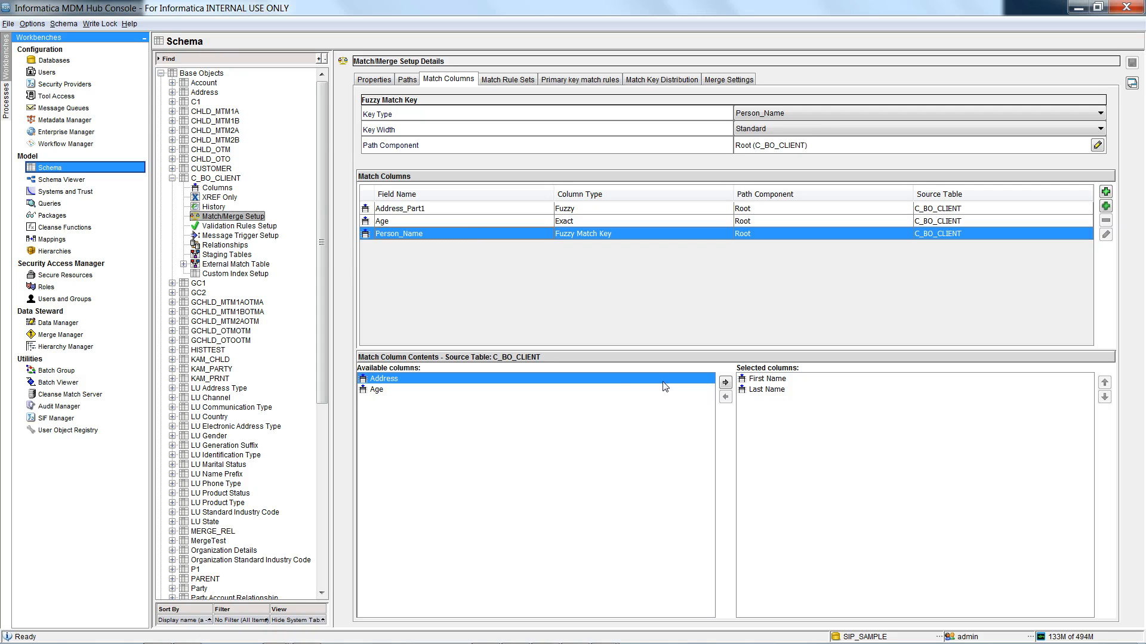
{"action": "mouse_move", "coordinate": [809, 402]}
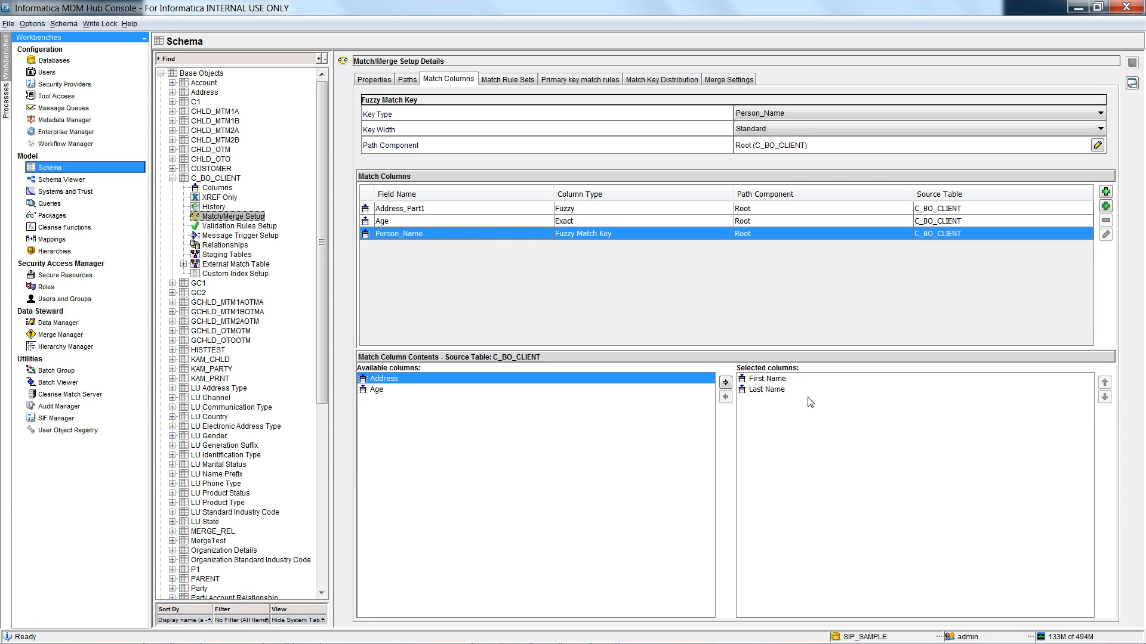
{"action": "mouse_move", "coordinate": [453, 271]}
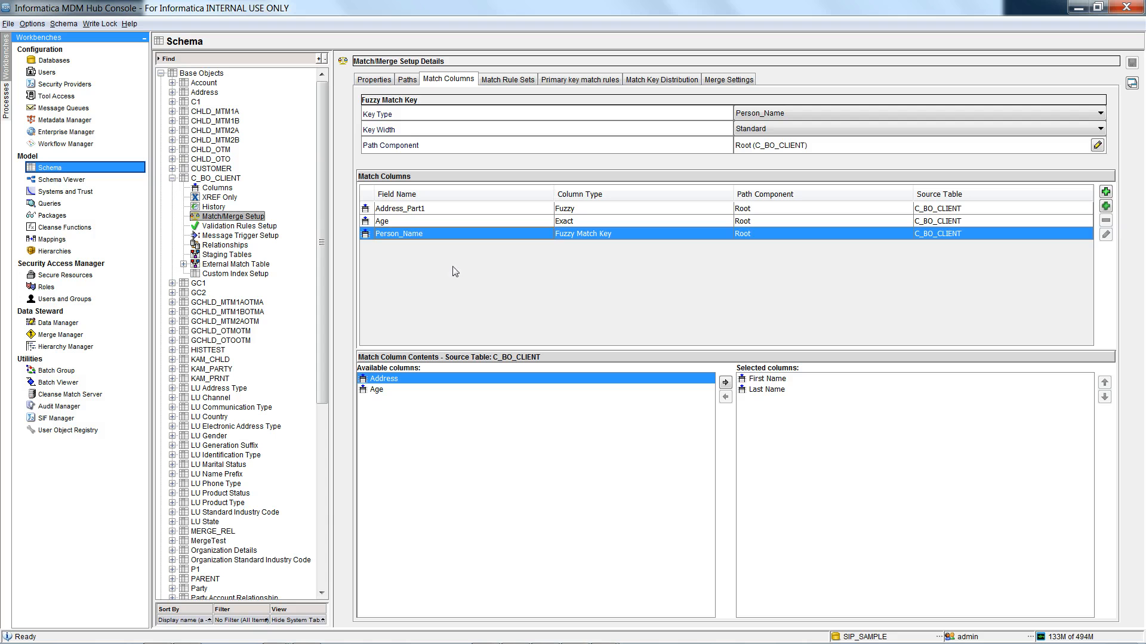
{"action": "mouse_move", "coordinate": [409, 243]}
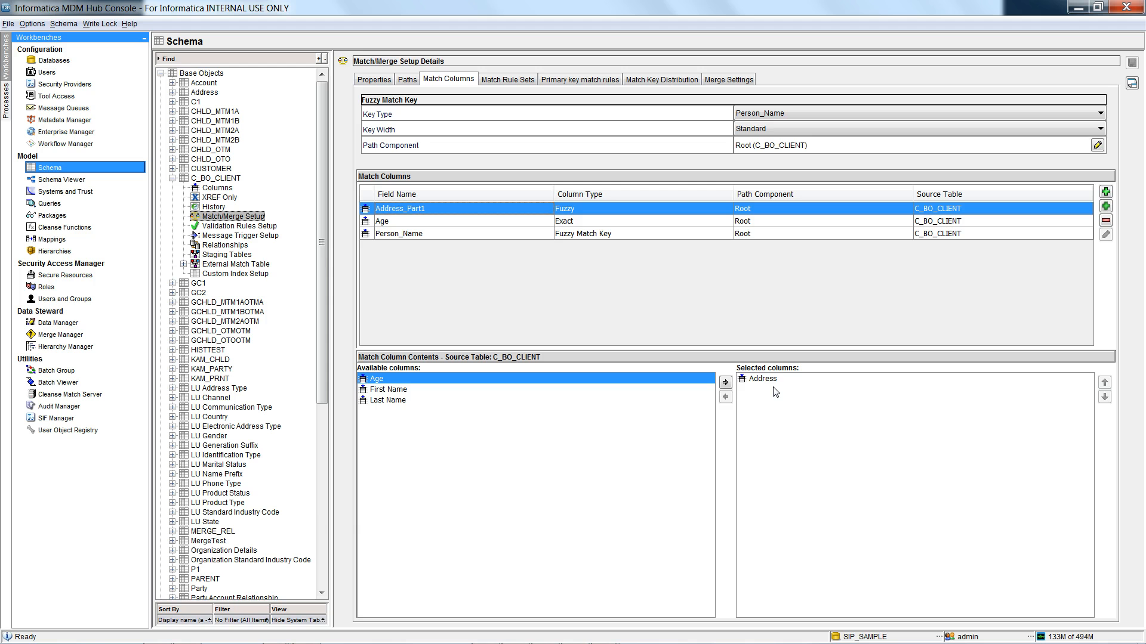
{"action": "mouse_move", "coordinate": [557, 304]}
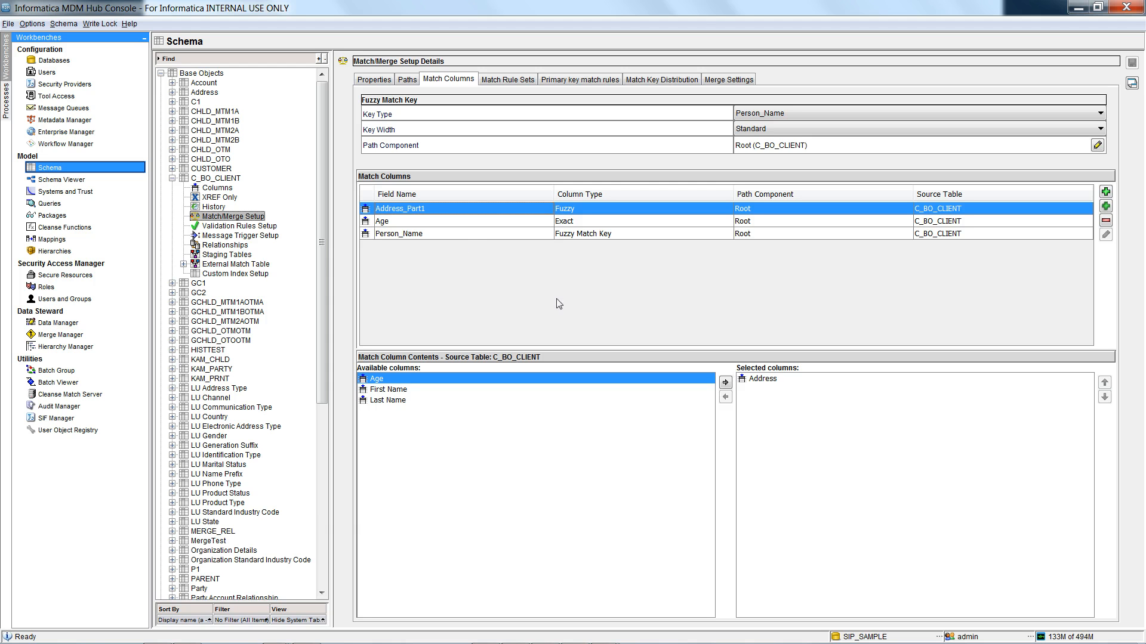
{"action": "left_click", "coordinate": [383, 220]}
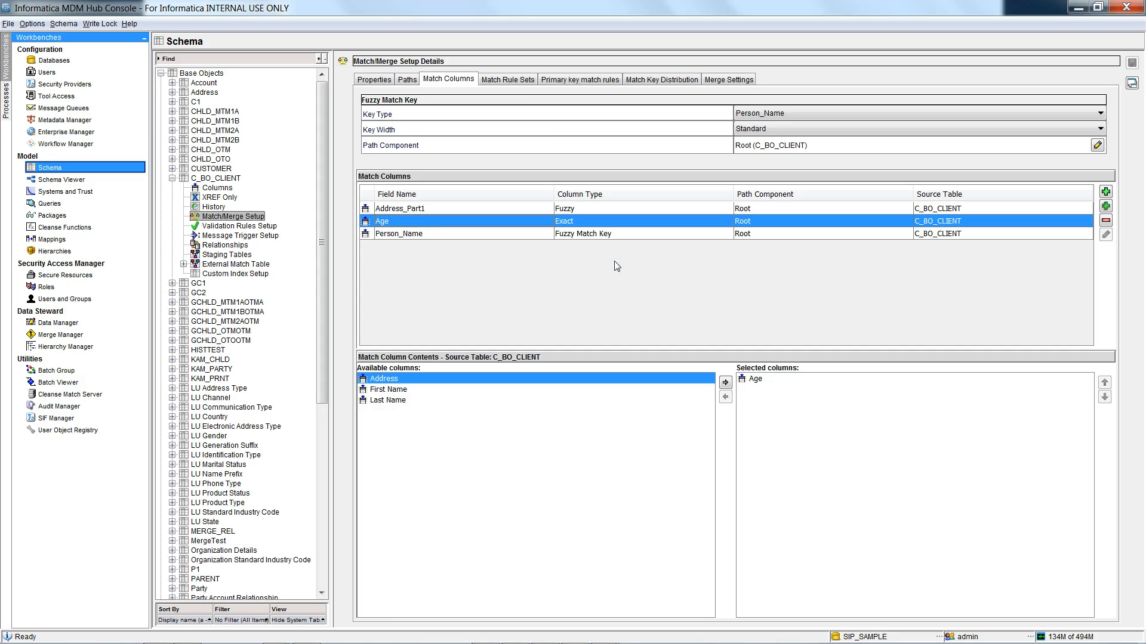
{"action": "mouse_move", "coordinate": [555, 154]}
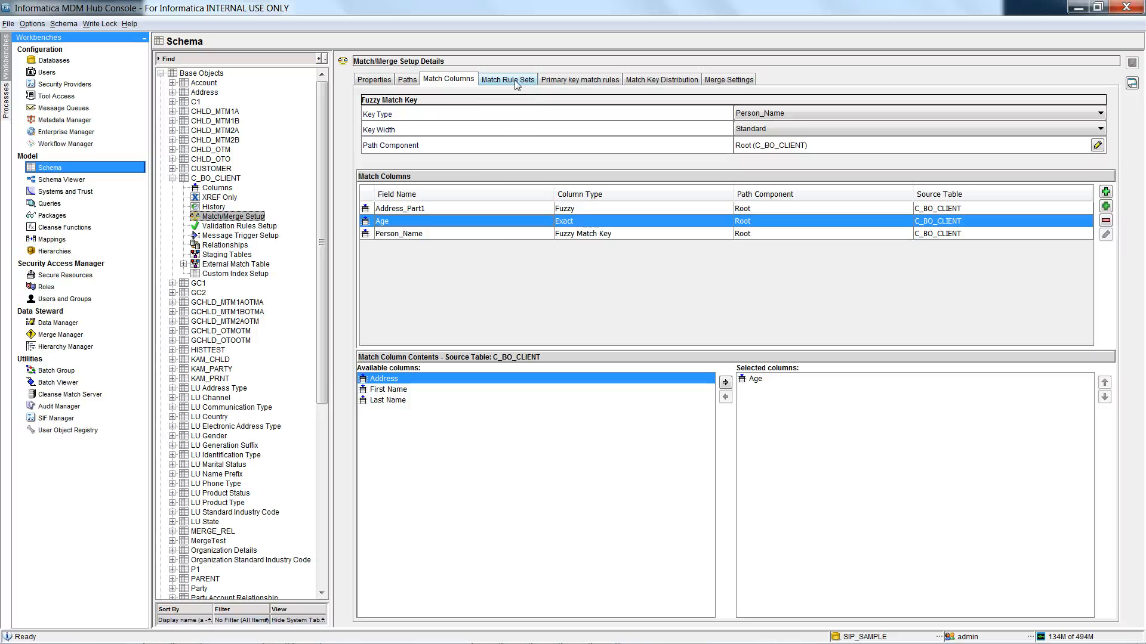
Compare SearchByRule (search by rules on) with DoNotSearchByRule (off), both sharing one fuzzy rule.
{"action": "left_click", "coordinate": [507, 79]}
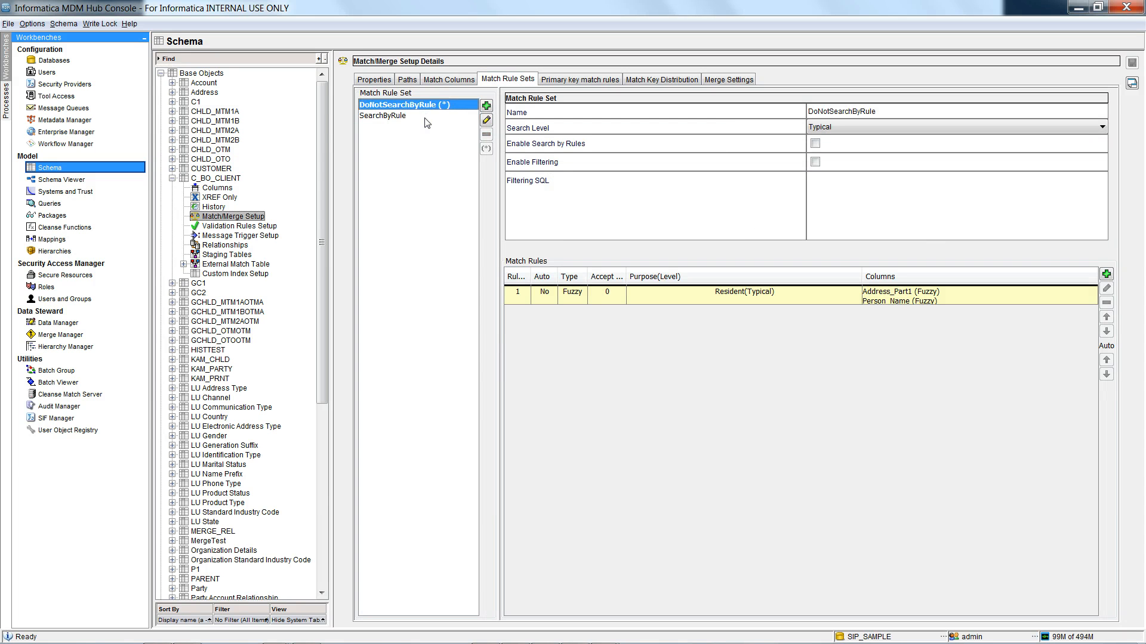
{"action": "left_click", "coordinate": [382, 115]}
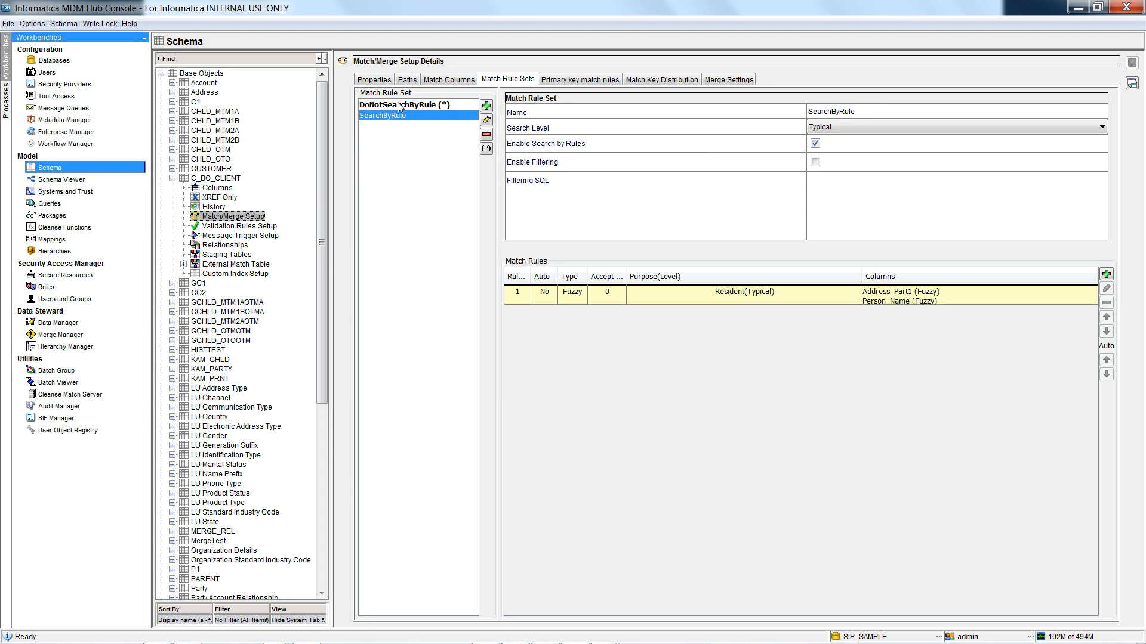
{"action": "left_click", "coordinate": [398, 104]}
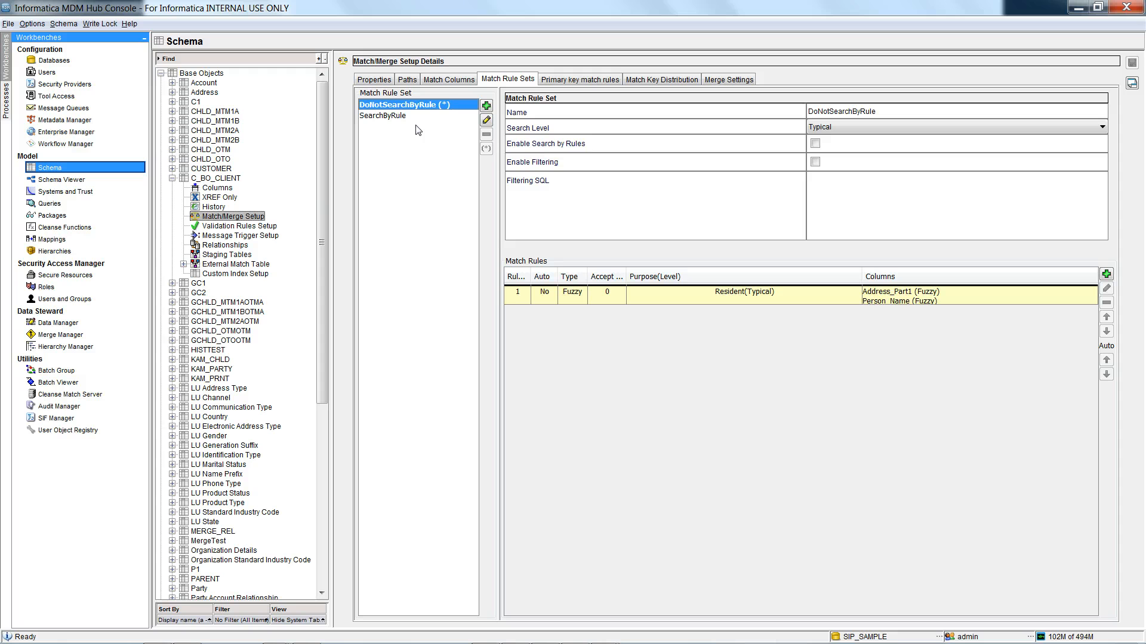
{"action": "mouse_move", "coordinate": [647, 167]}
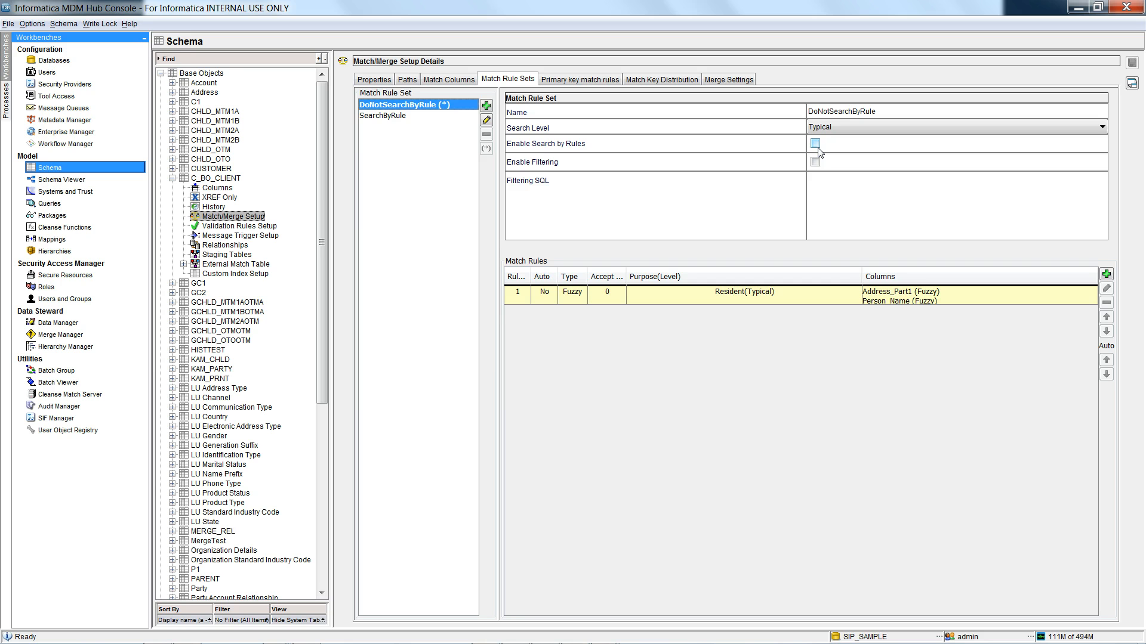
{"action": "left_click", "coordinate": [815, 143]}
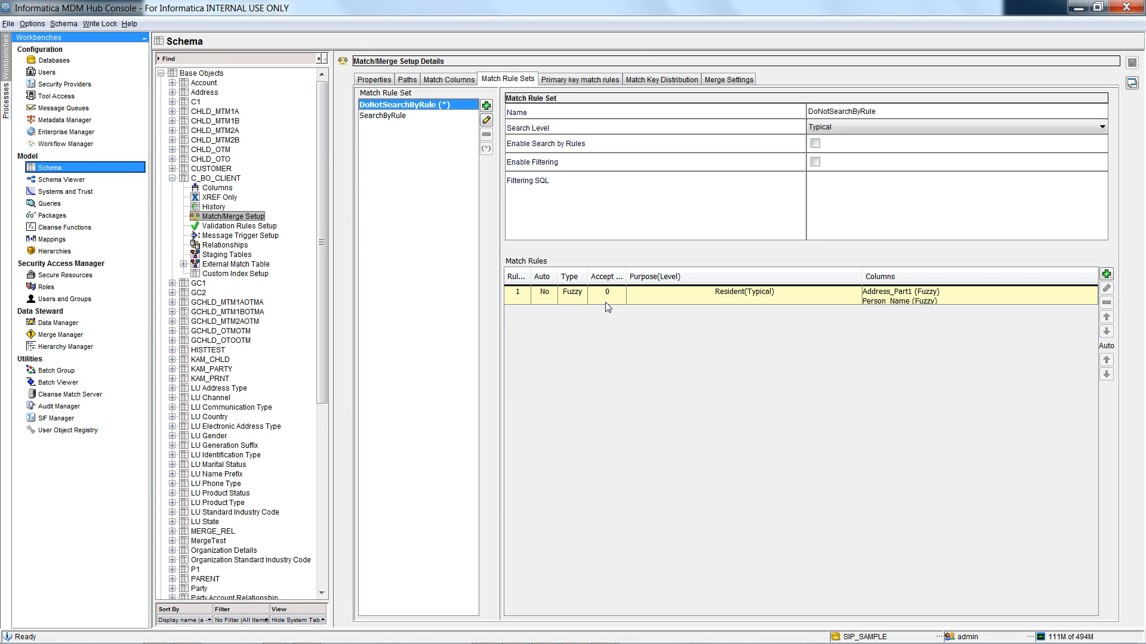
{"action": "mouse_move", "coordinate": [734, 306]}
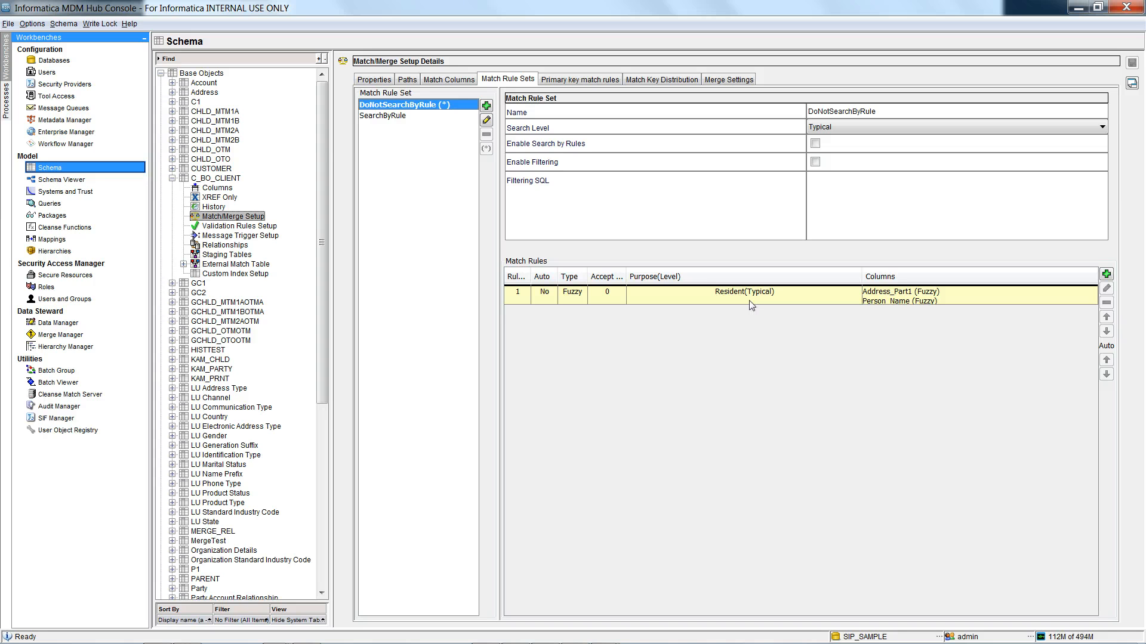
{"action": "mouse_move", "coordinate": [882, 308]}
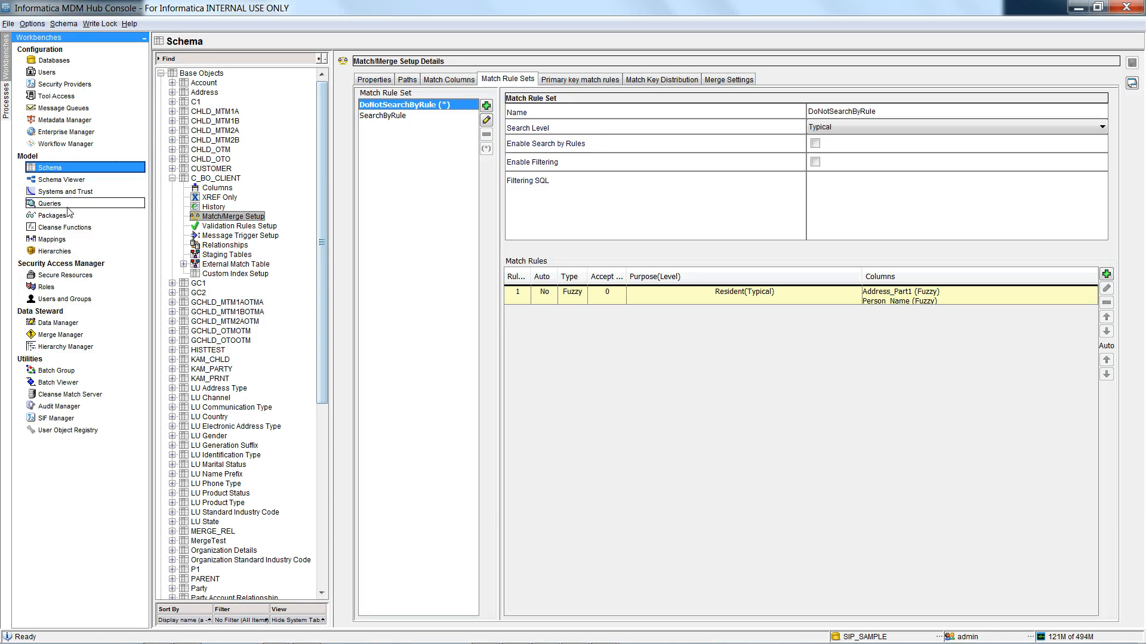
Show the QRY_CLIENT query, then list C_BO_CLIENT records via PKG_CLIENT in Data Manager.
{"action": "left_click", "coordinate": [48, 203]}
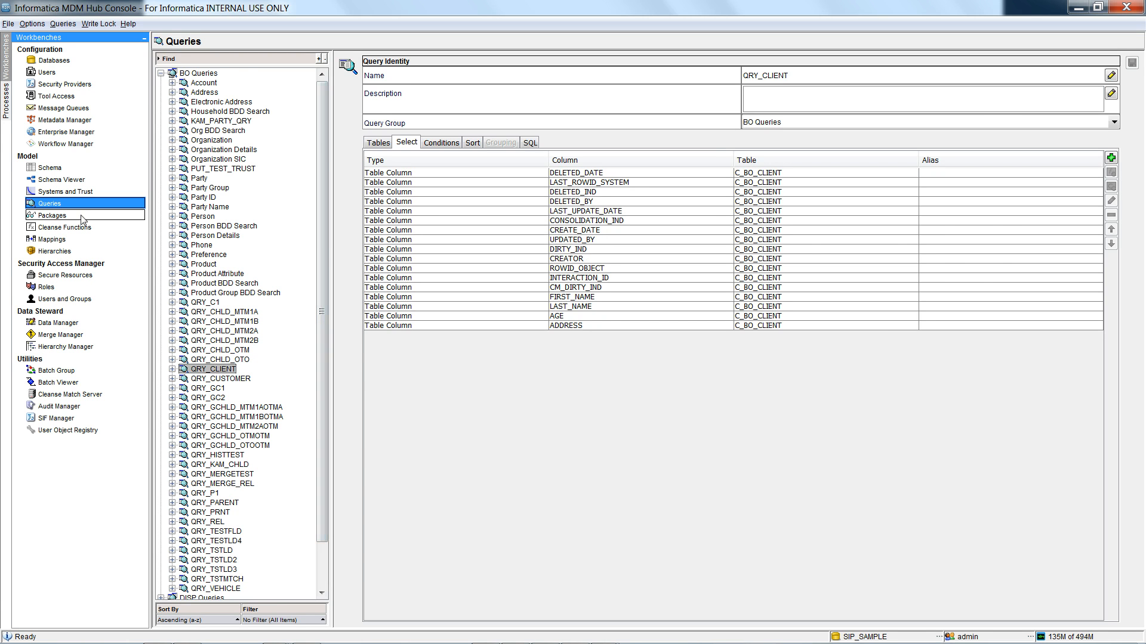
{"action": "left_click", "coordinate": [50, 216]}
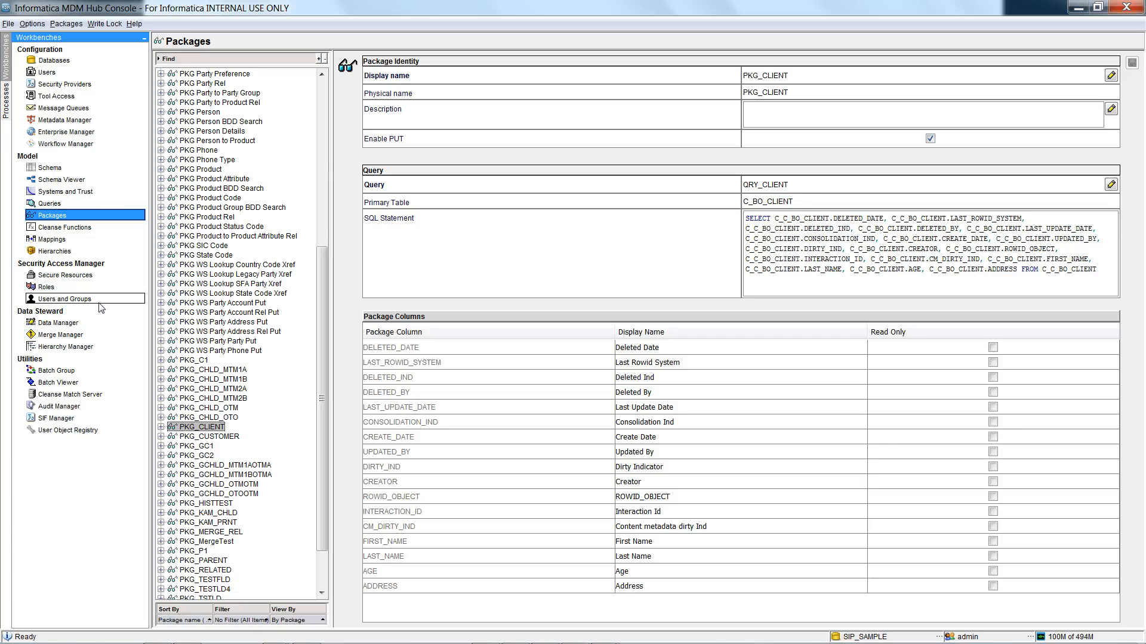
{"action": "left_click", "coordinate": [56, 322]}
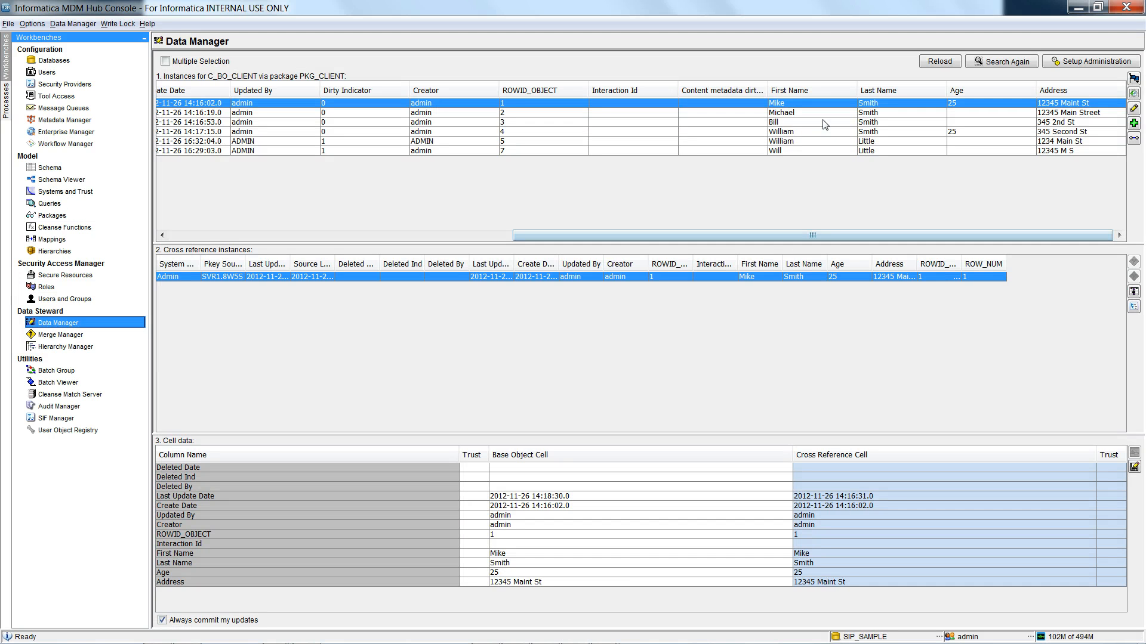
{"action": "mouse_move", "coordinate": [893, 165]}
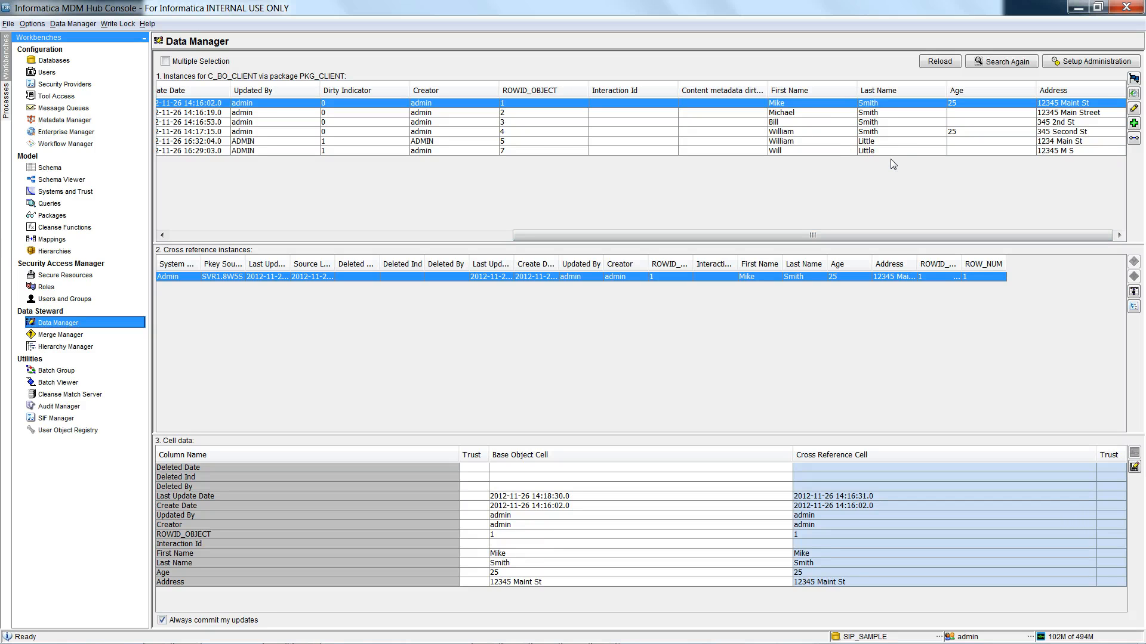
{"action": "mouse_move", "coordinate": [881, 117]}
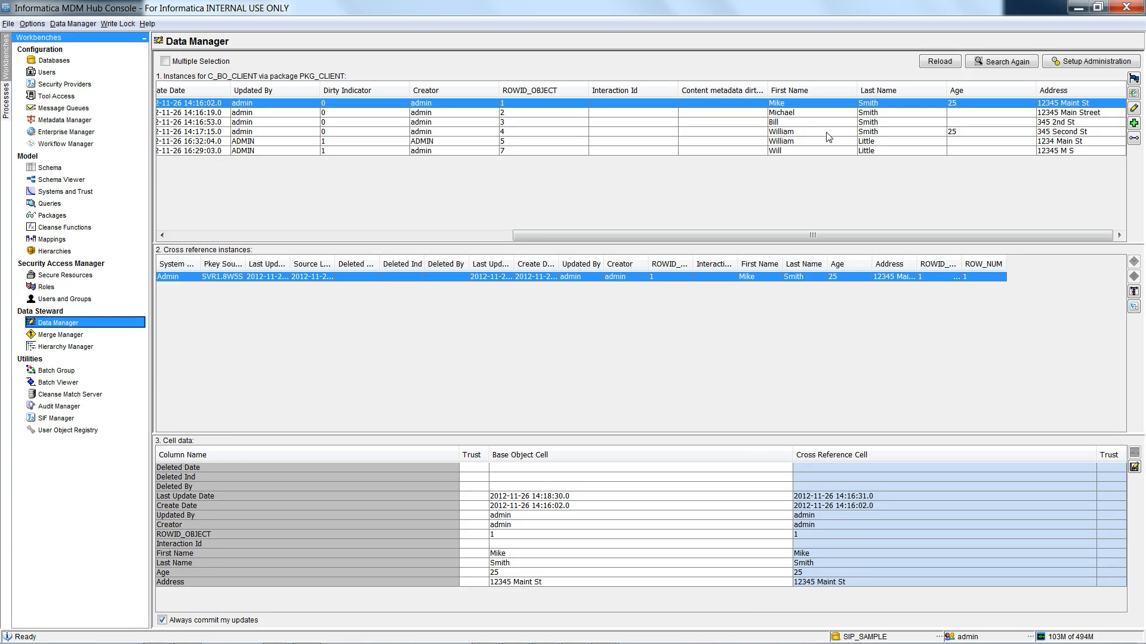
{"action": "mouse_move", "coordinate": [884, 145]}
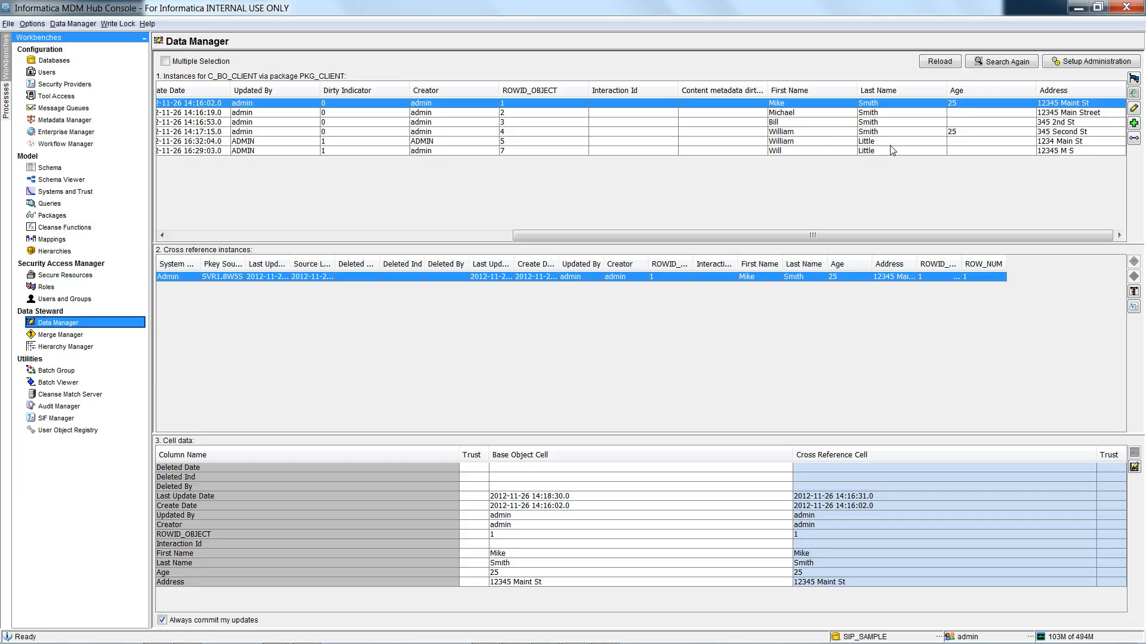
{"action": "mouse_move", "coordinate": [795, 329]}
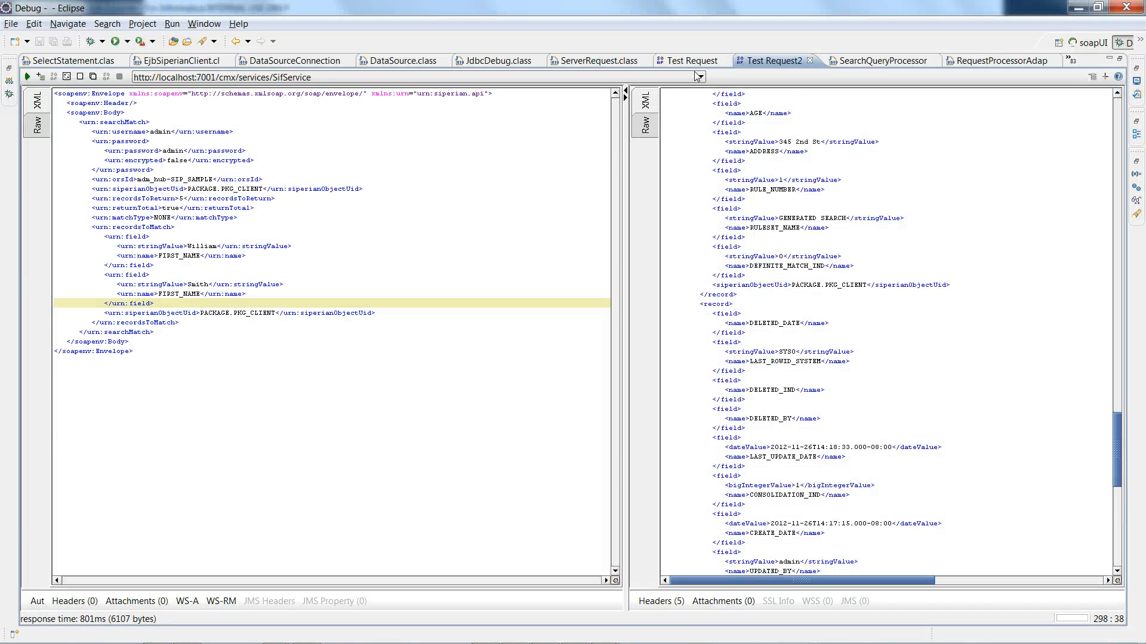
Bring up the Michael Smith searchMatch request and inspect its PKG_CLIENT package and NONE match type.
{"action": "left_click", "coordinate": [687, 60]}
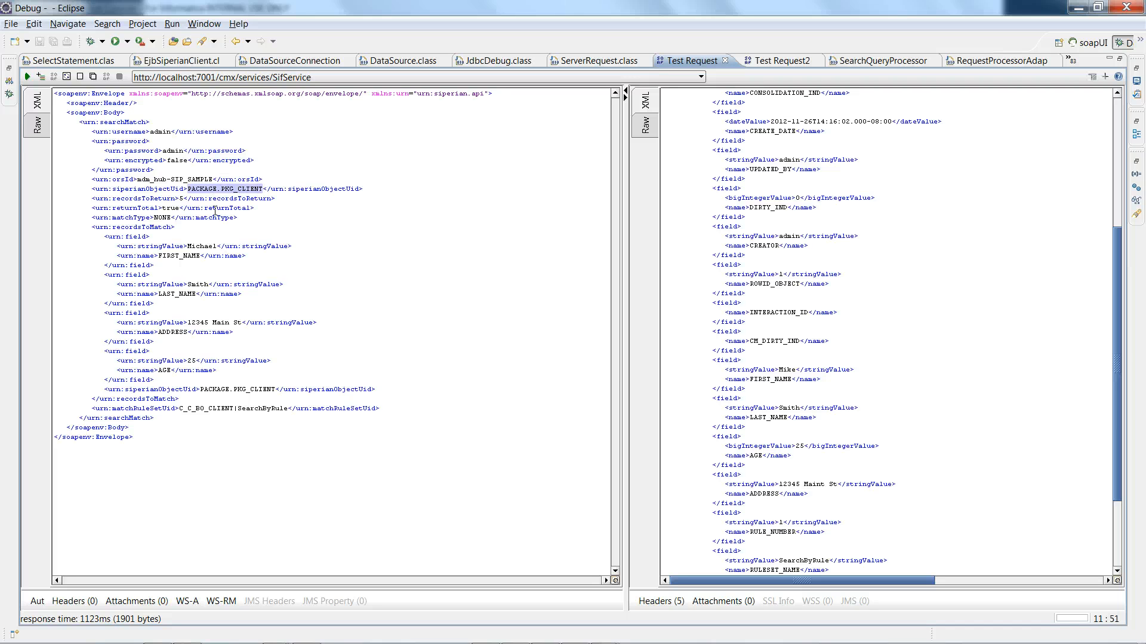
{"action": "left_click", "coordinate": [155, 217]}
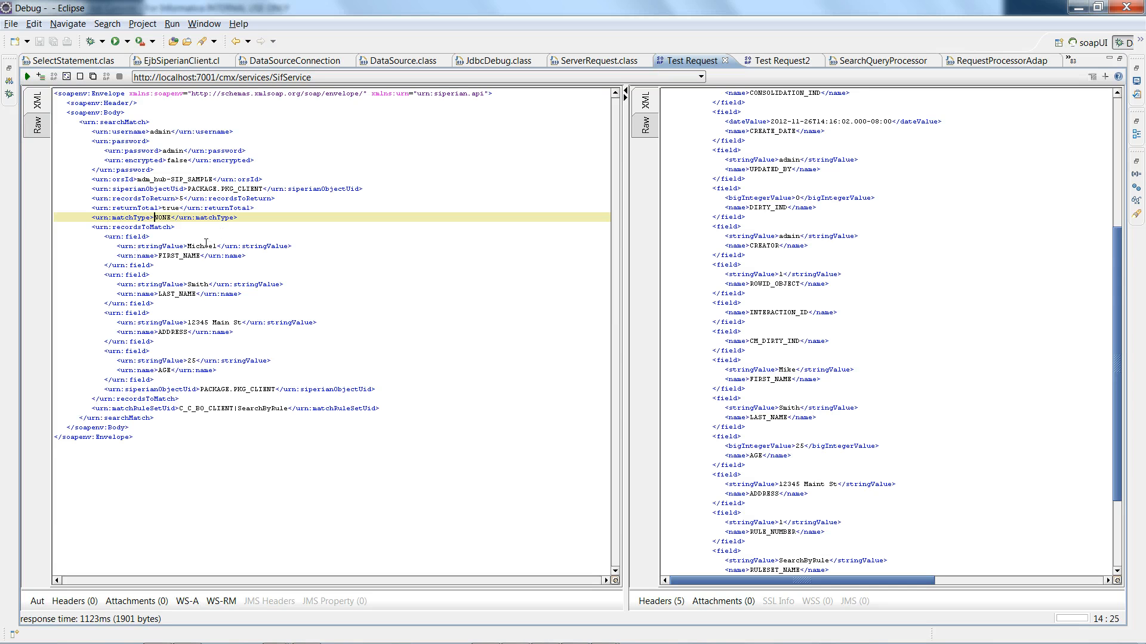
{"action": "left_click", "coordinate": [208, 246]}
{"action": "type", "text": "!--"}
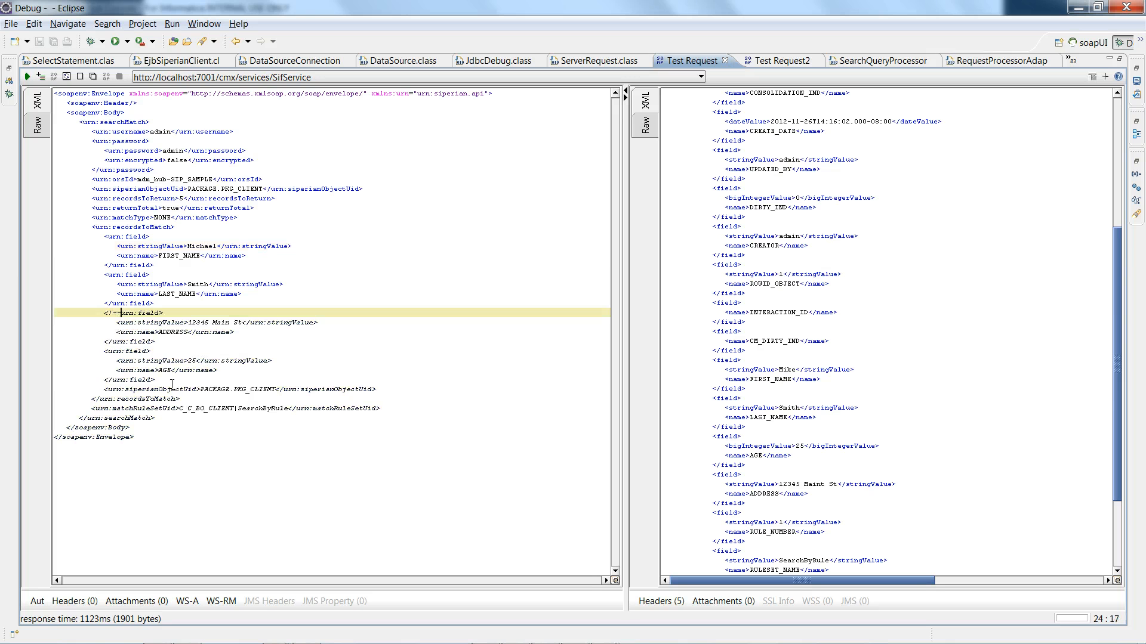
Close the comment after the AGE field so only first and last name remain as search criteria.
{"action": "left_click", "coordinate": [152, 379]}
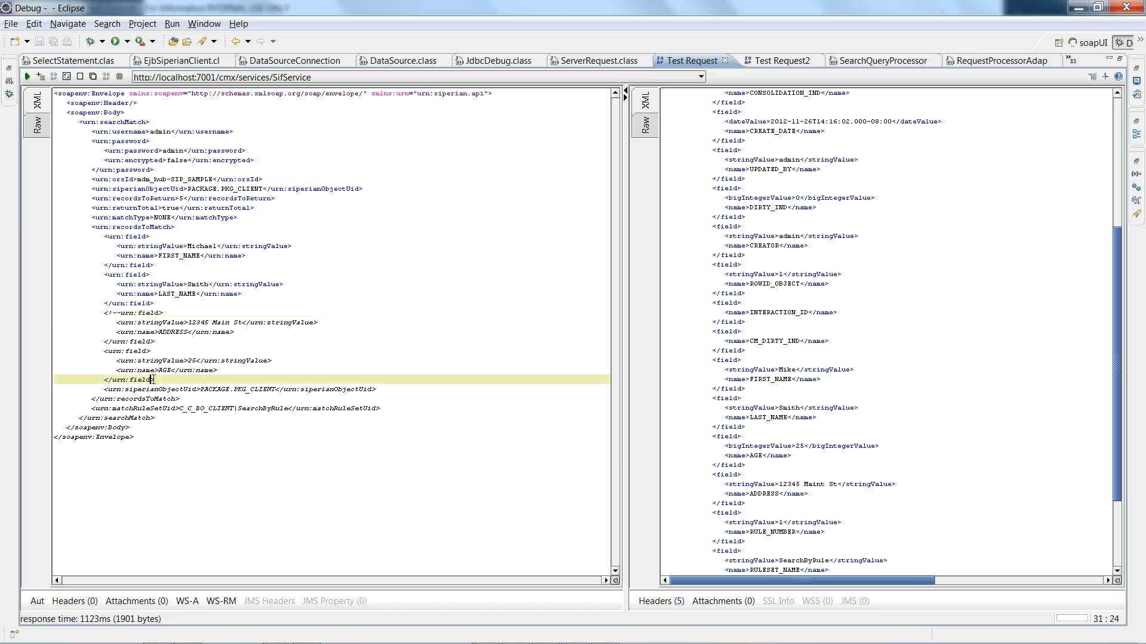
{"action": "type", "text": "-->"}
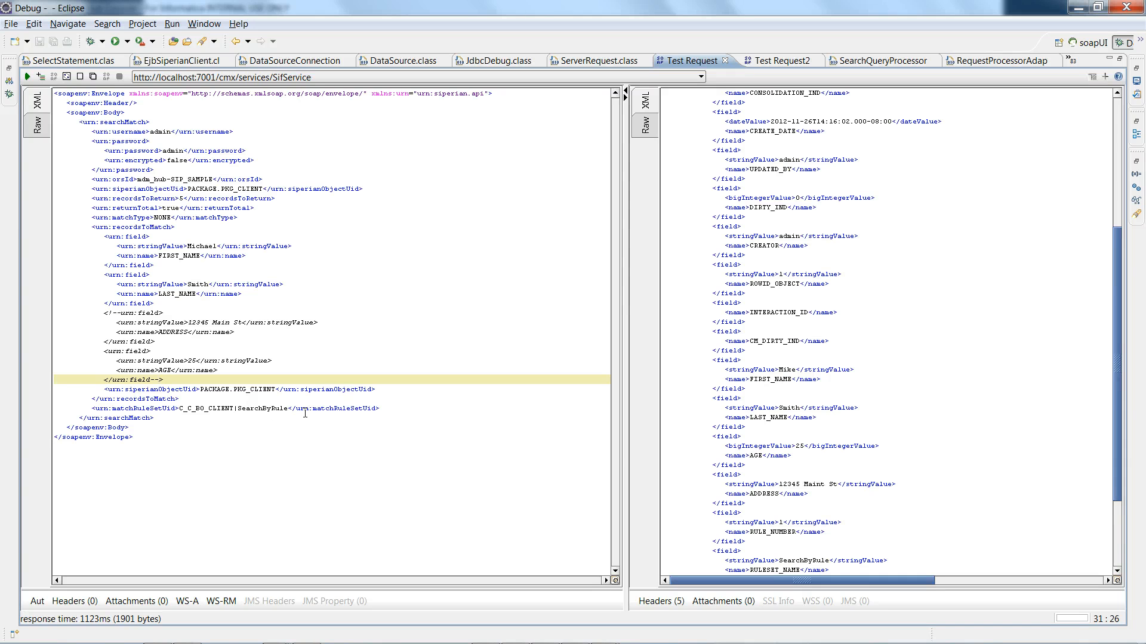
{"action": "mouse_move", "coordinate": [295, 411]}
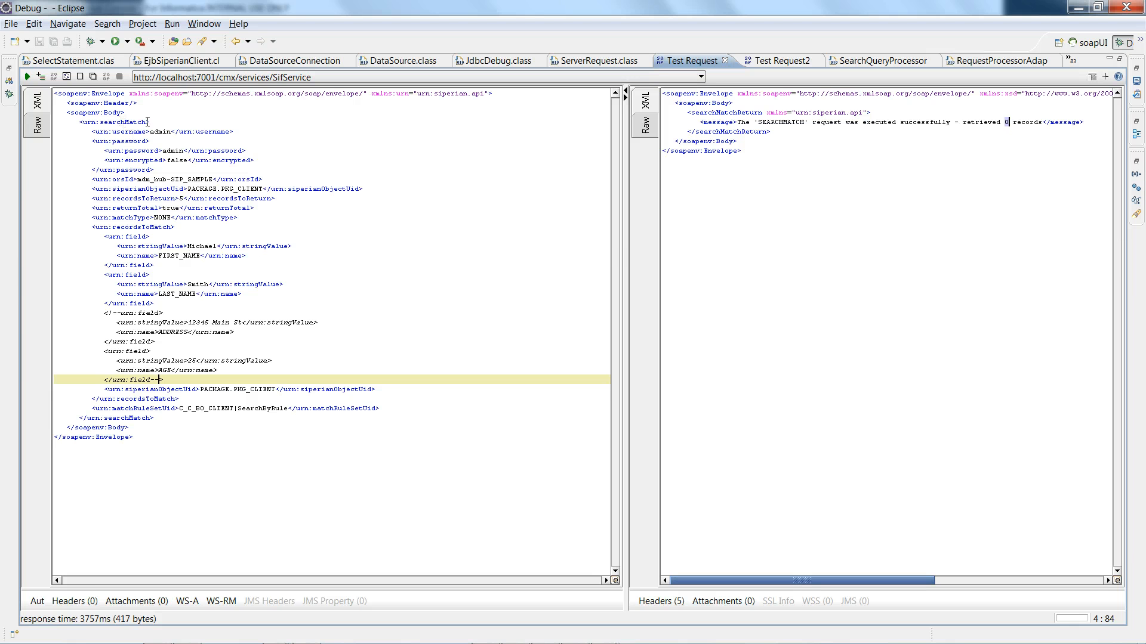
{"action": "mouse_move", "coordinate": [250, 323]}
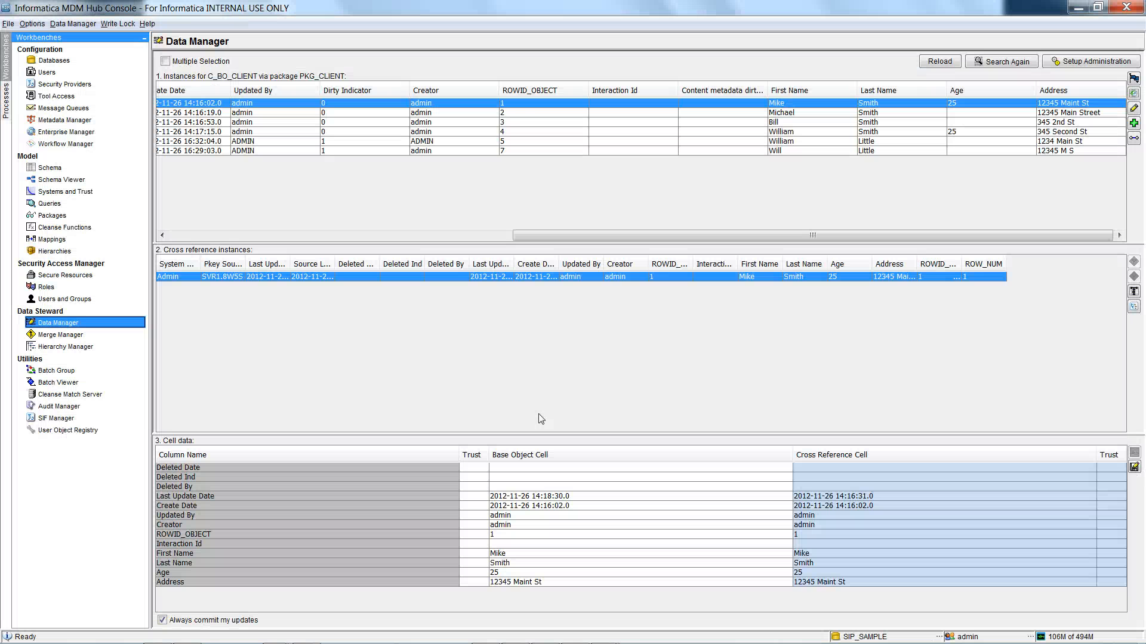
Search on name and address only and highlight the two matches, Mike Smith and Michael Smith.
{"action": "left_click", "coordinate": [50, 167]}
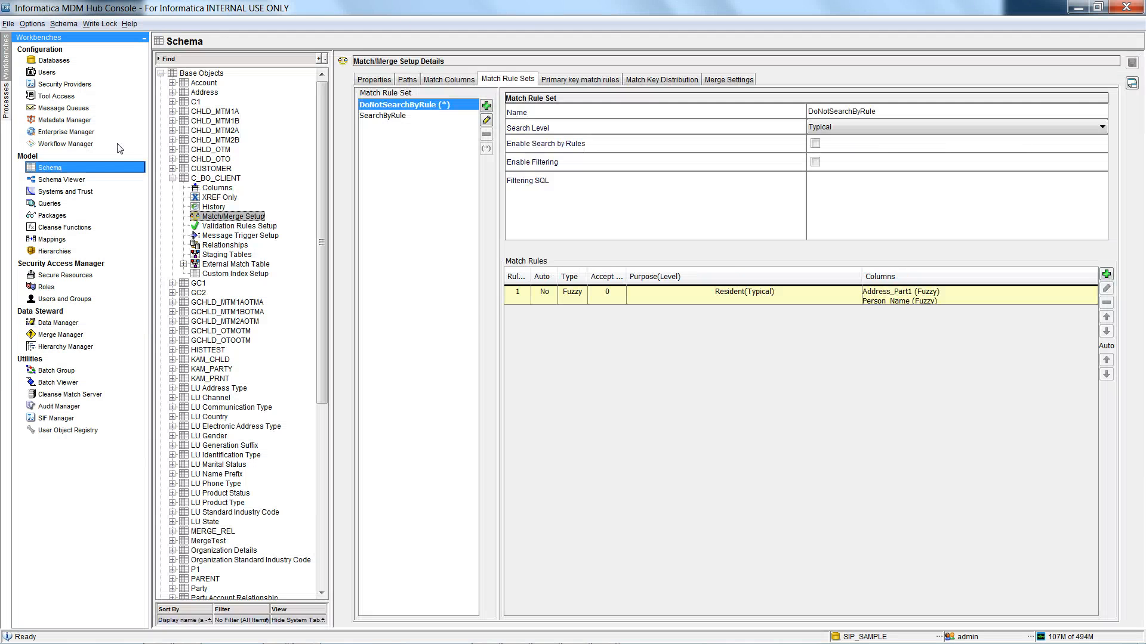
{"action": "left_click", "coordinate": [383, 116]}
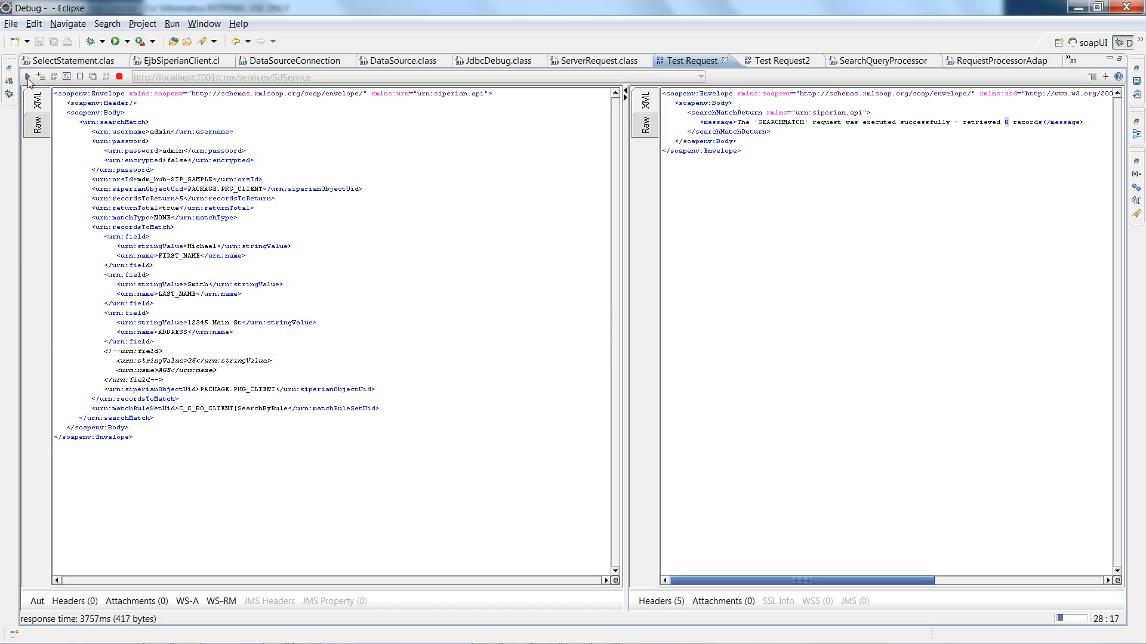
{"action": "mouse_move", "coordinate": [542, 277]}
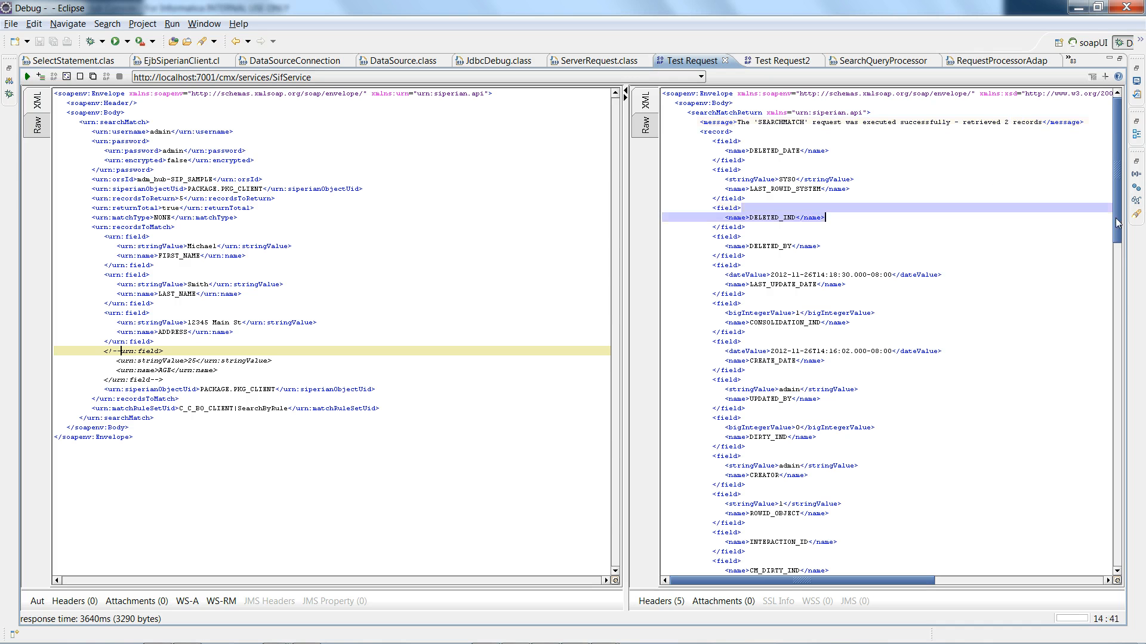
{"action": "scroll", "scroll_direction": "down", "scroll_amount": 3}
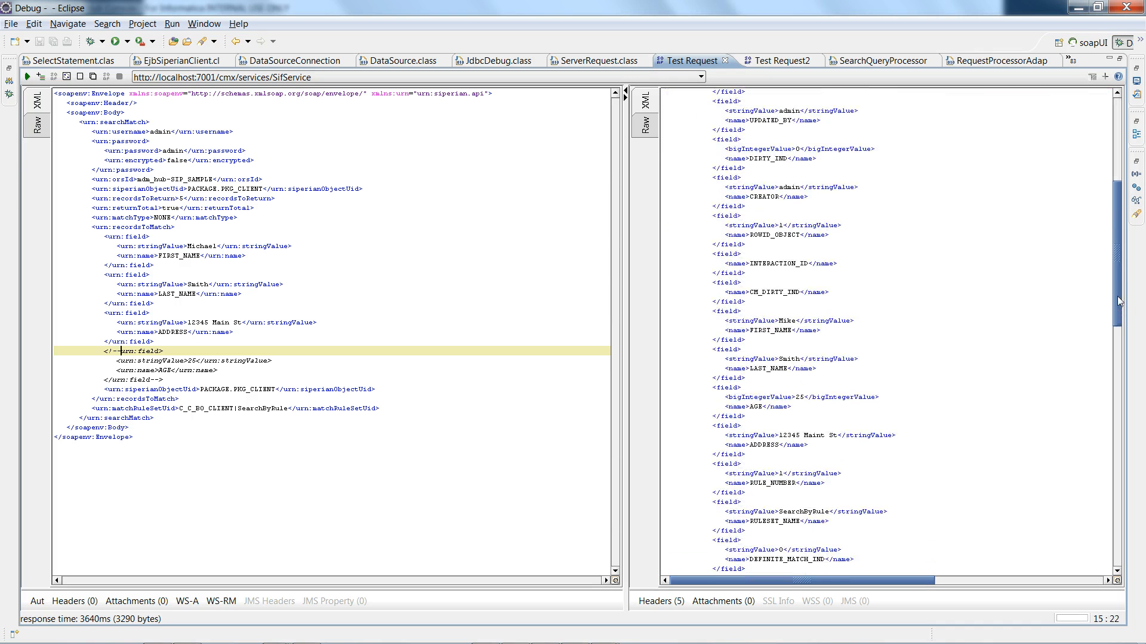
{"action": "scroll", "scroll_direction": "down", "scroll_amount": 3}
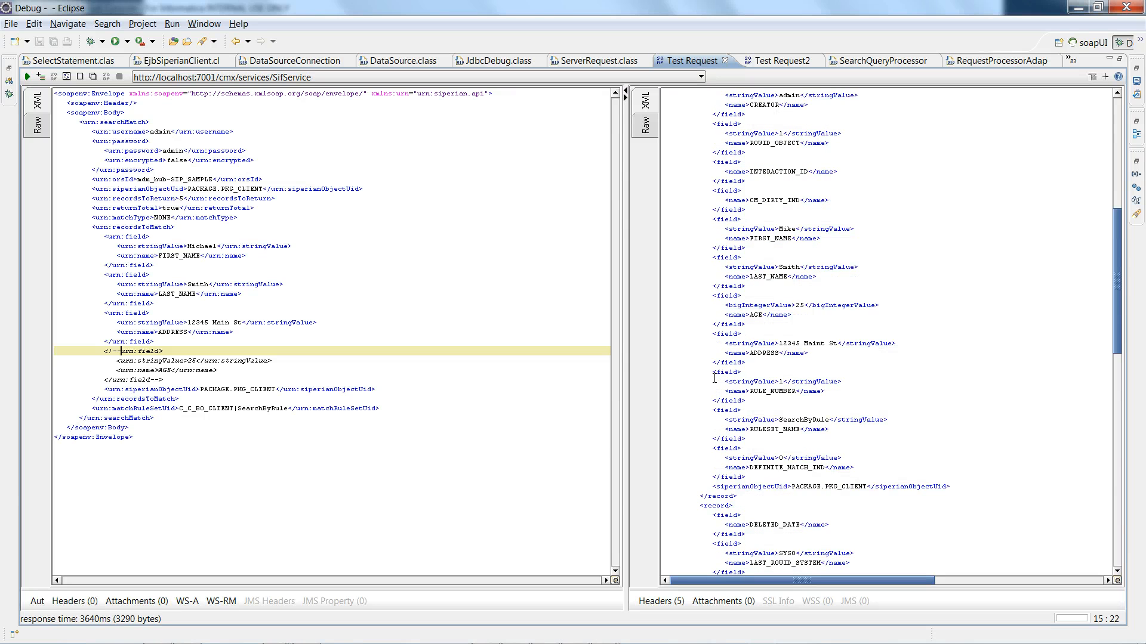
{"action": "left_click_drag", "start_coordinate": [716, 223], "coordinate": [819, 266]}
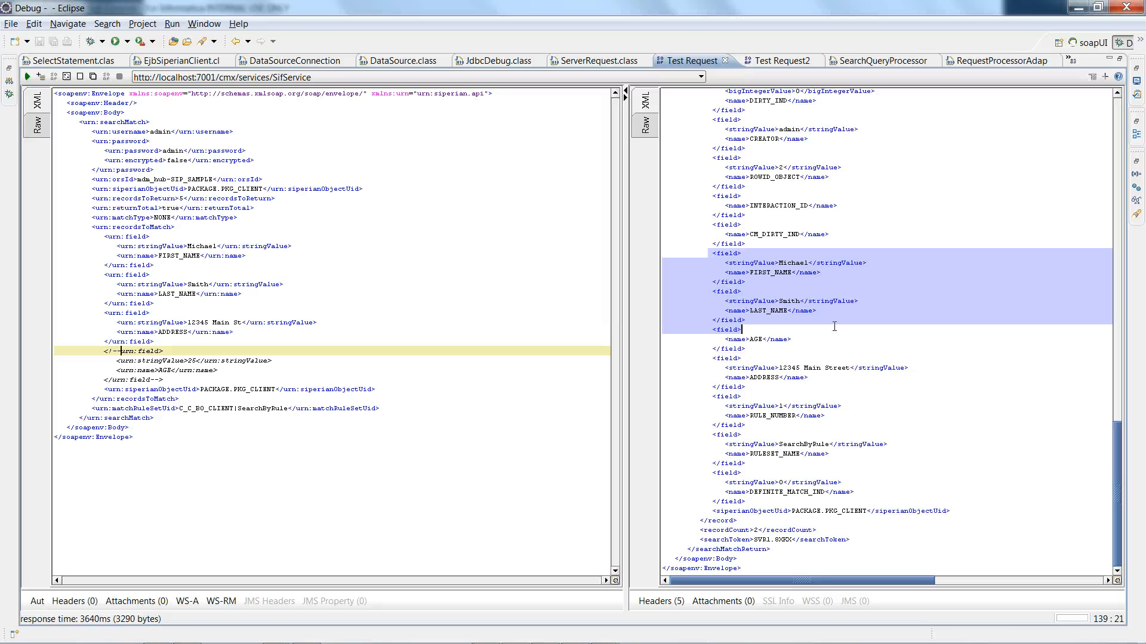
{"action": "mouse_move", "coordinate": [291, 293]}
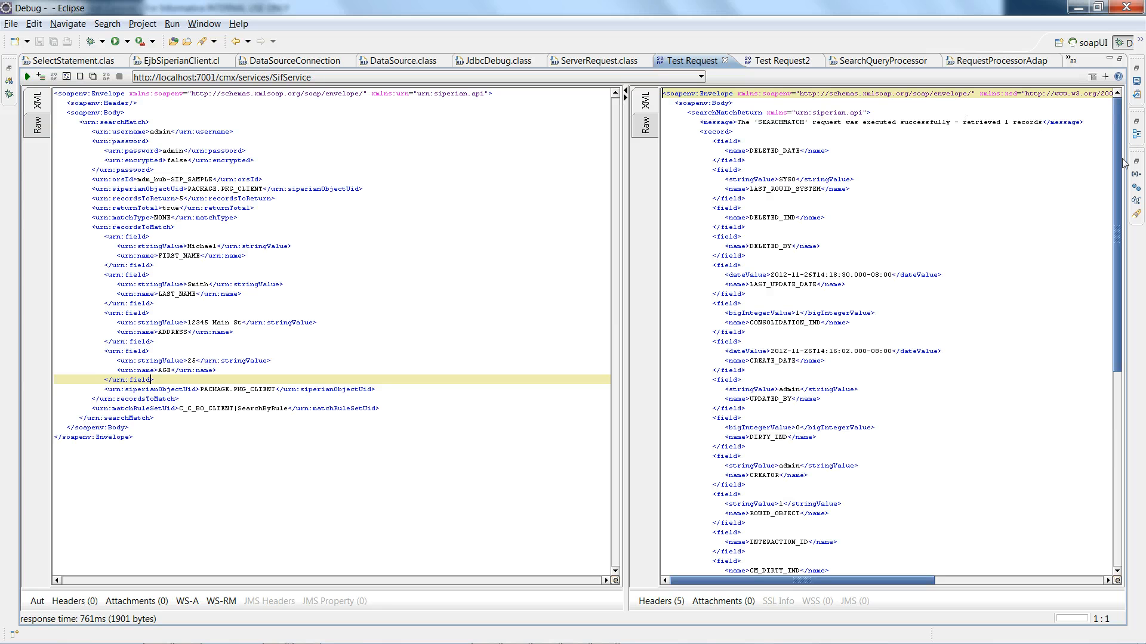
Confirm the single Mike Smith result aged 25, then return to the Hub Console match rule sets.
{"action": "scroll", "scroll_direction": "down", "scroll_amount": 3}
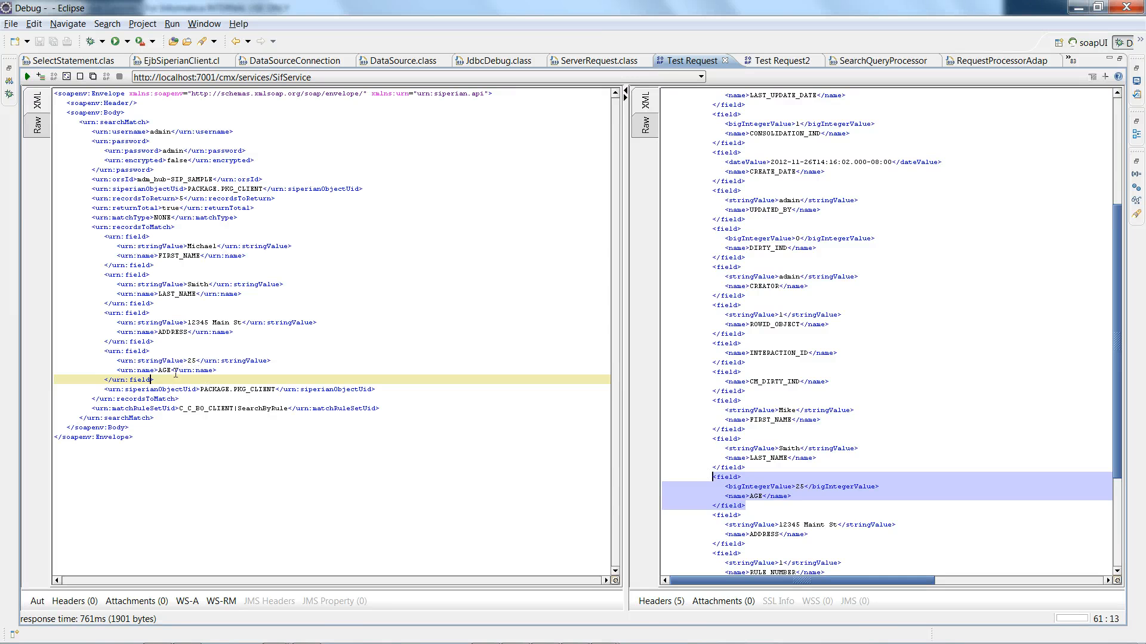
{"action": "key", "text": "alt+tab"}
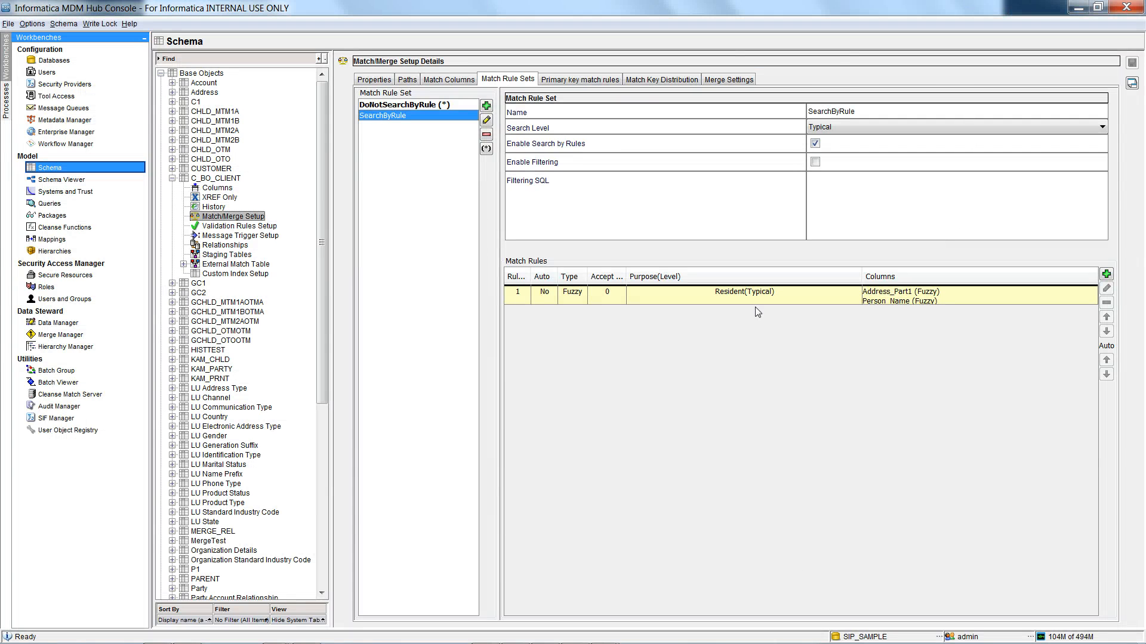
{"action": "mouse_move", "coordinate": [896, 314]}
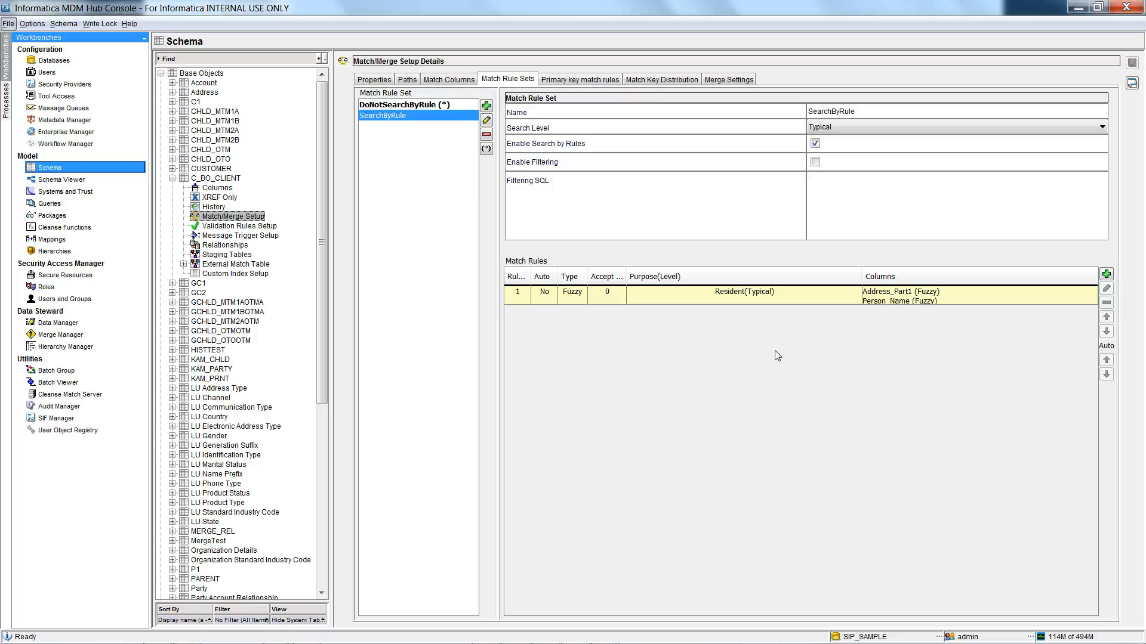
{"action": "mouse_move", "coordinate": [838, 347]}
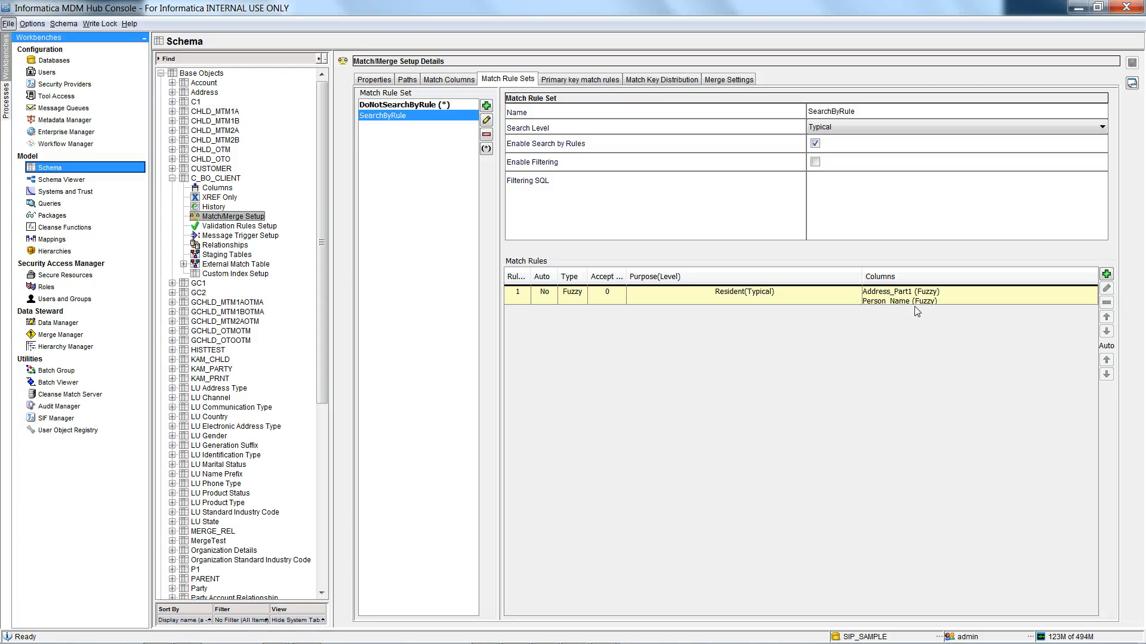
{"action": "mouse_move", "coordinate": [757, 344]}
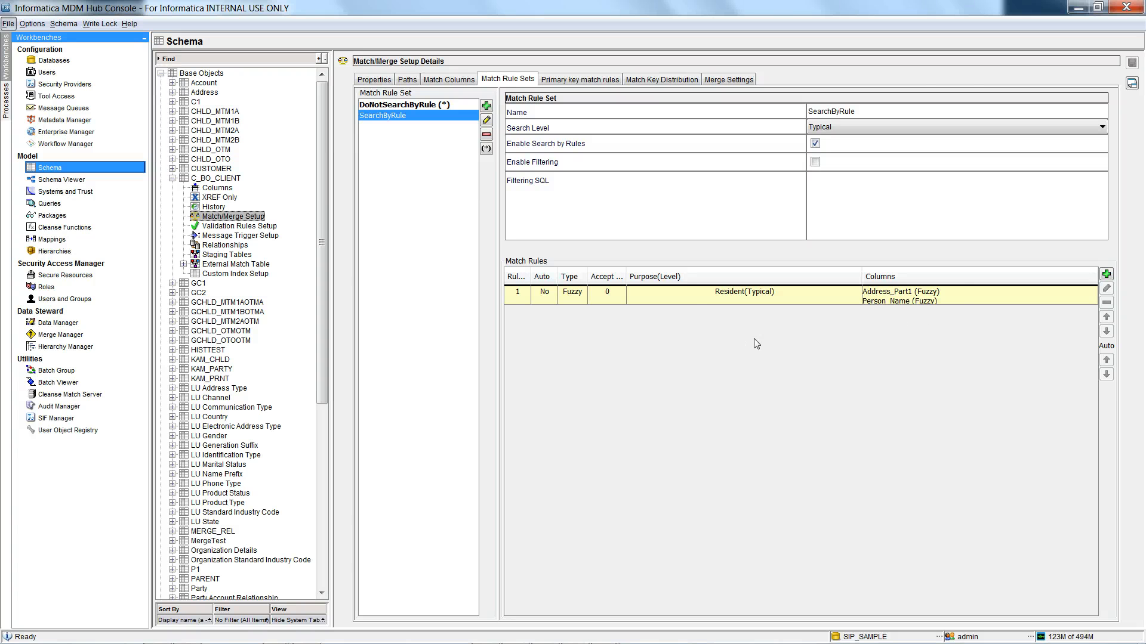
Switch from the SearchByRule rule set in Hub Console to the cmxCleanseserver.log in TextPad.
{"action": "key", "text": "alt+tab"}
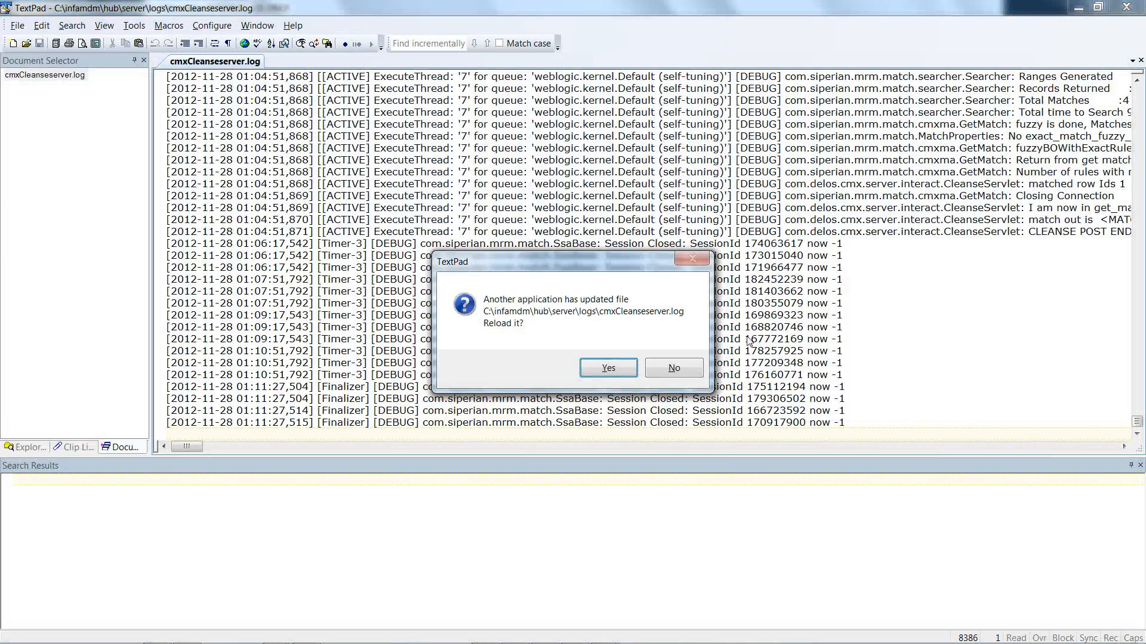
Reload cmxCleanseserver.log and highlight SearchByRule's SSA matching lines on Person_Name and Address_Part1.
{"action": "left_click", "coordinate": [607, 368]}
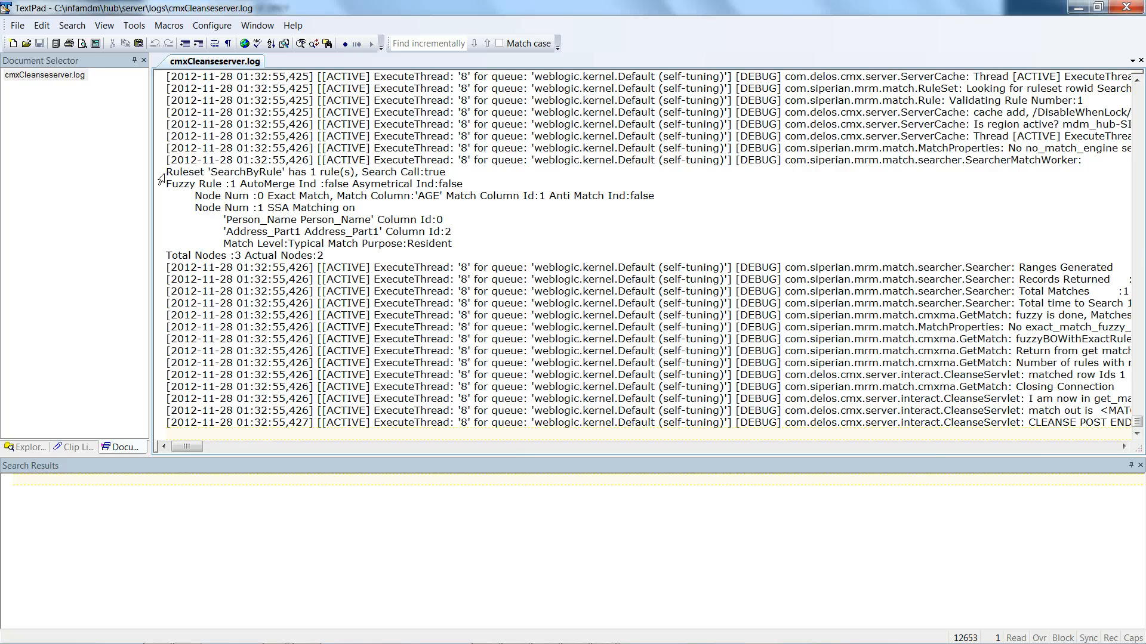
{"action": "left_click_drag", "start_coordinate": [166, 172], "coordinate": [321, 255]}
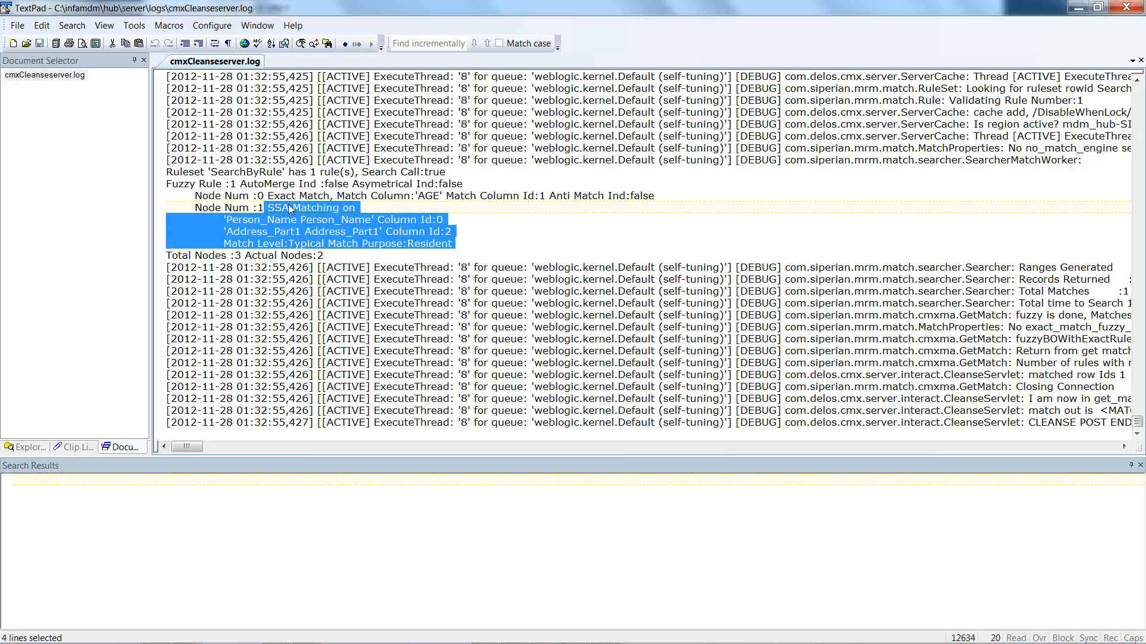
{"action": "mouse_move", "coordinate": [444, 252]}
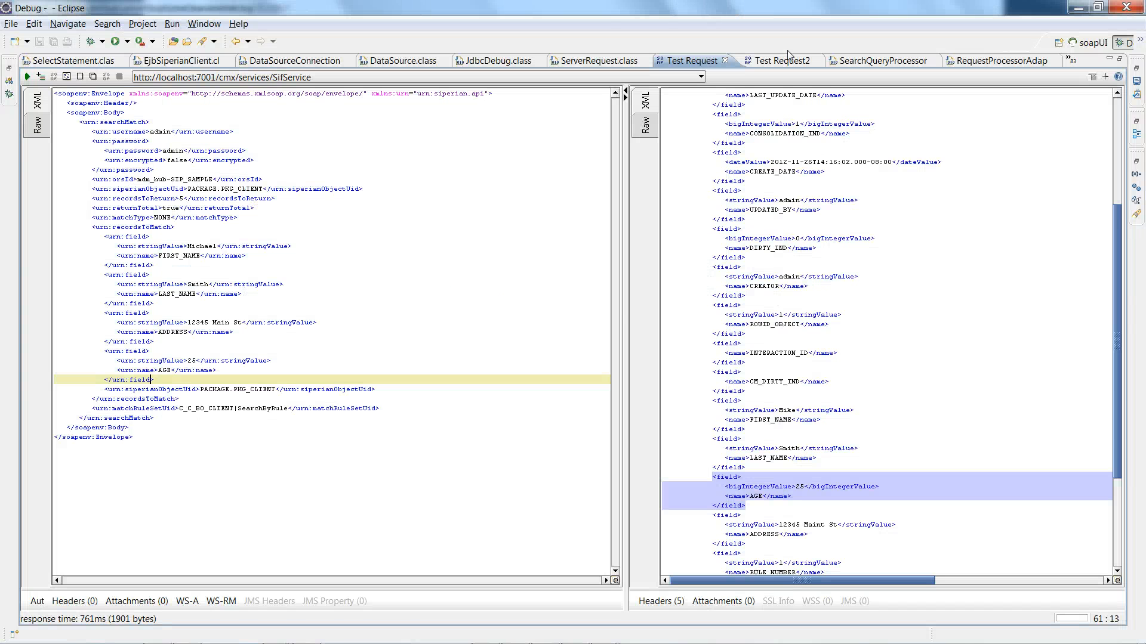
Bring up Test Request2, the William Smith searchMatch without a match rule set.
{"action": "left_click", "coordinate": [778, 60]}
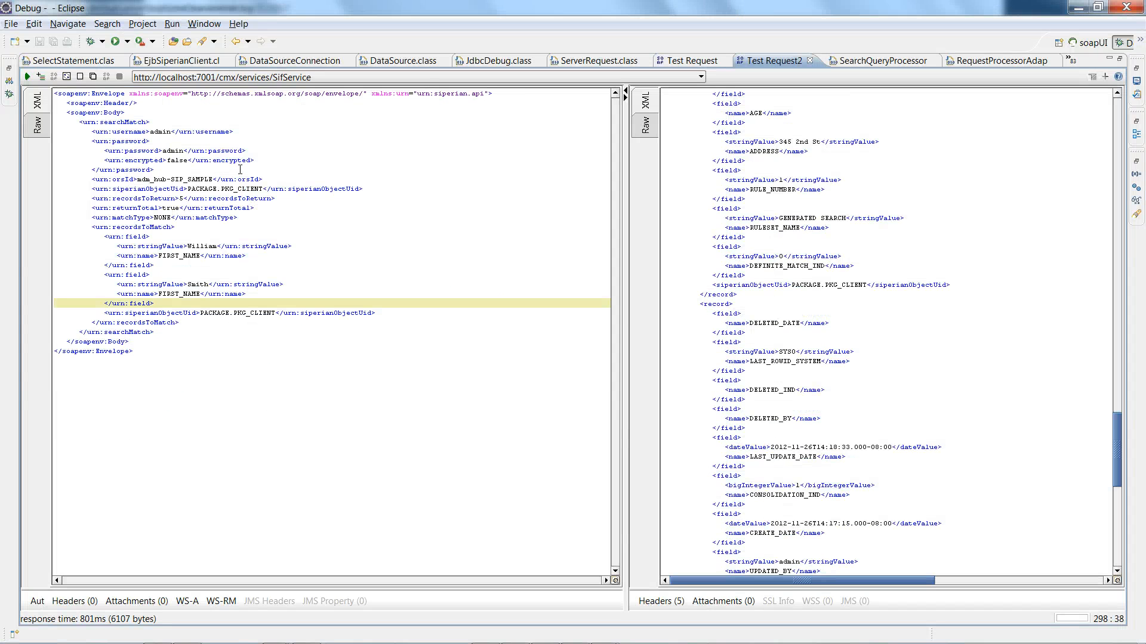
{"action": "mouse_move", "coordinate": [158, 227]}
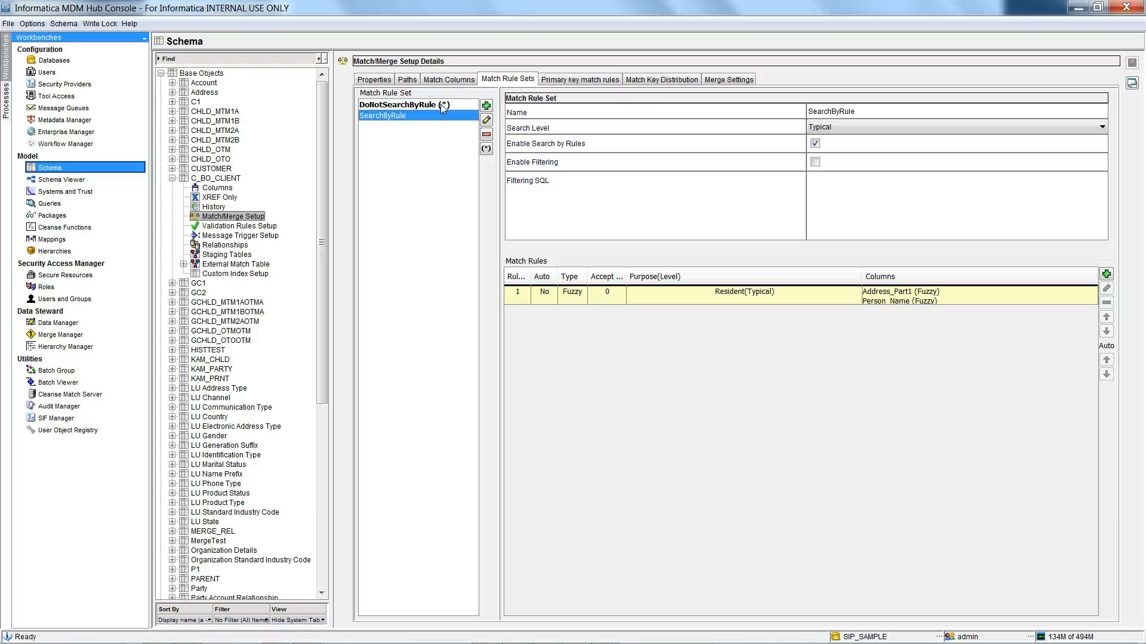
{"action": "left_click", "coordinate": [399, 105]}
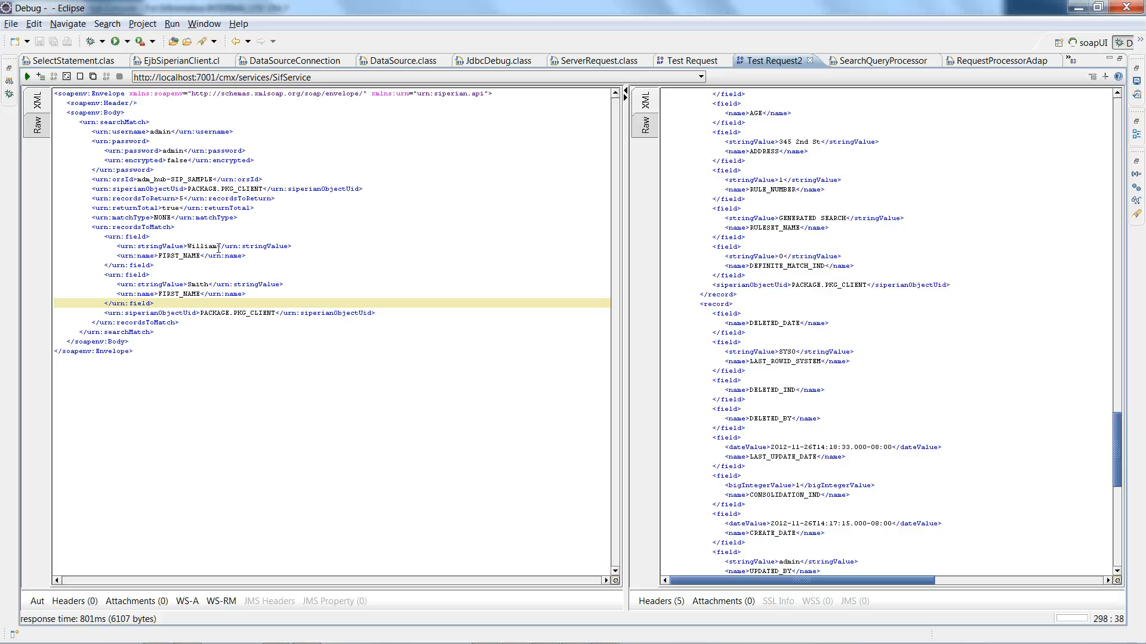
{"action": "mouse_move", "coordinate": [575, 136]}
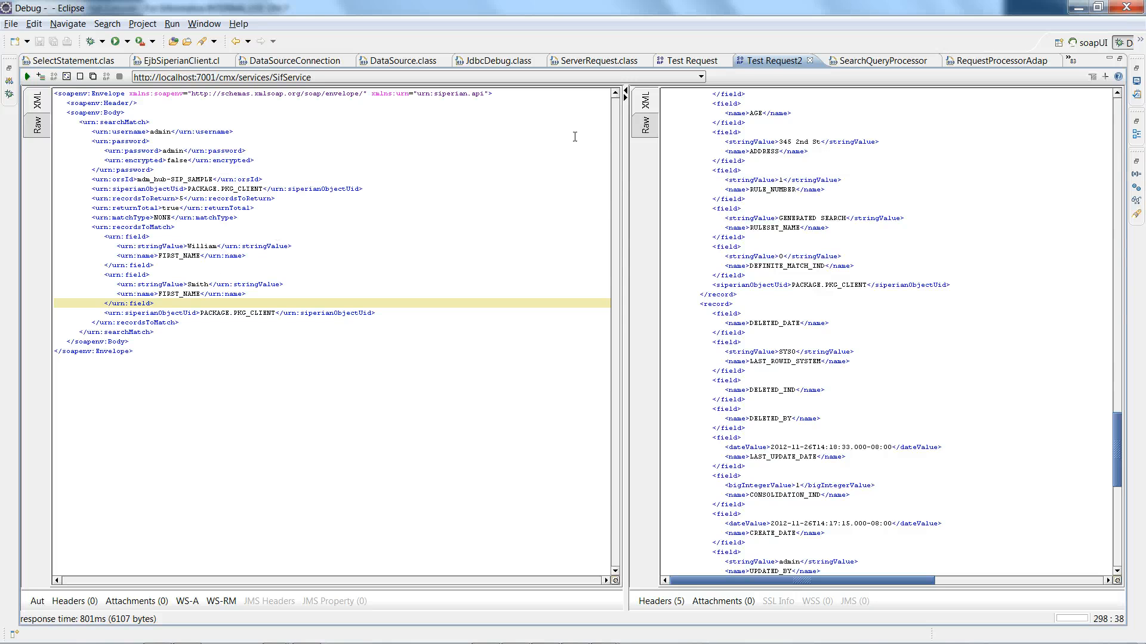
Copy the ADDRESS field block from Test Request into the William Smith request in Test Request2.
{"action": "left_click", "coordinate": [689, 61]}
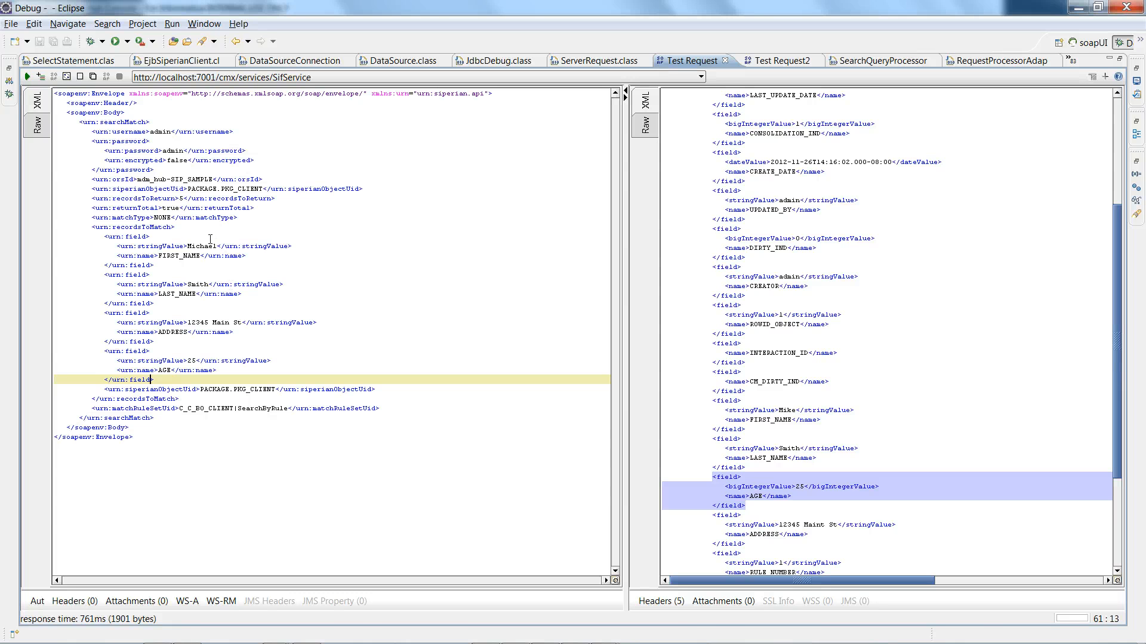
{"action": "left_click", "coordinate": [156, 302]}
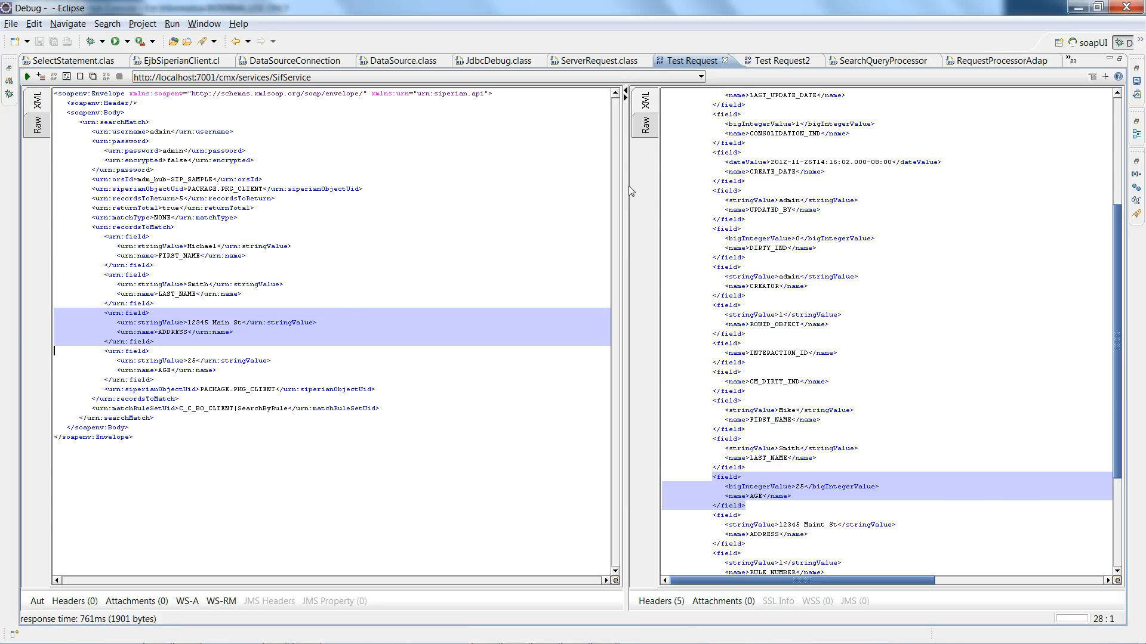
{"action": "left_click", "coordinate": [776, 61]}
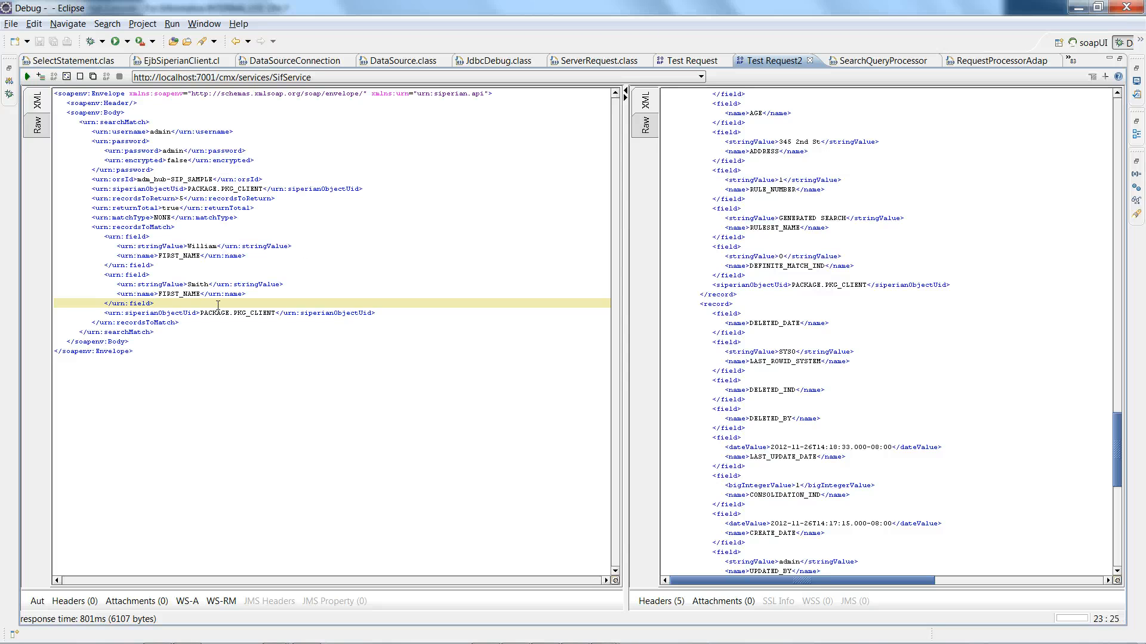
{"action": "type", "text": "<urn:field>"}
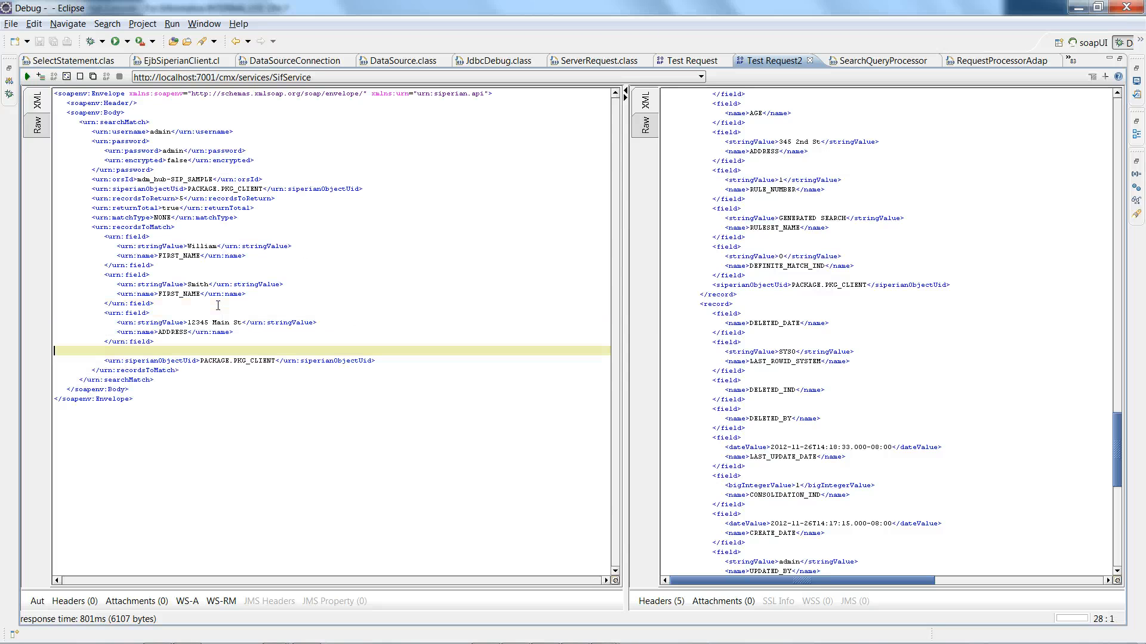
{"action": "mouse_move", "coordinate": [196, 248]}
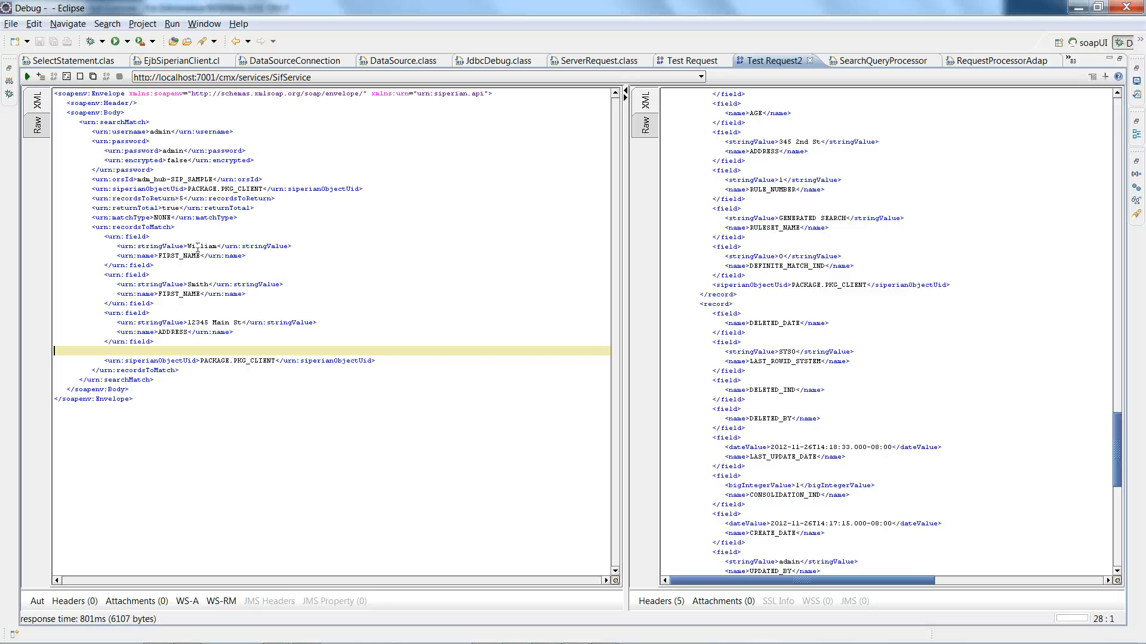
{"action": "mouse_move", "coordinate": [196, 323]}
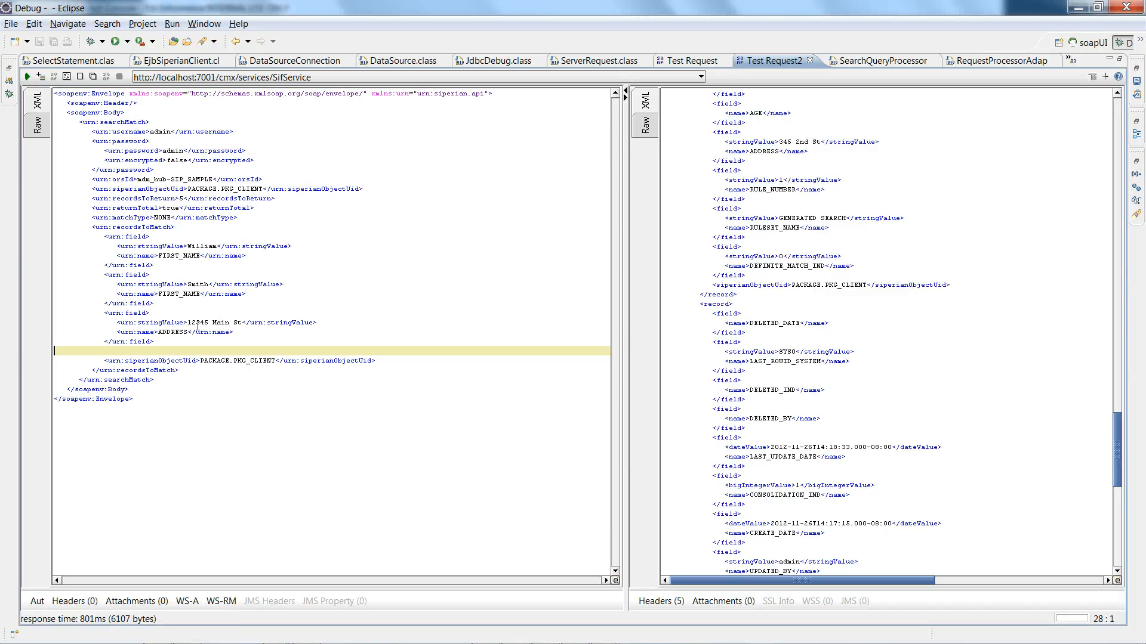
{"action": "mouse_move", "coordinate": [191, 246]}
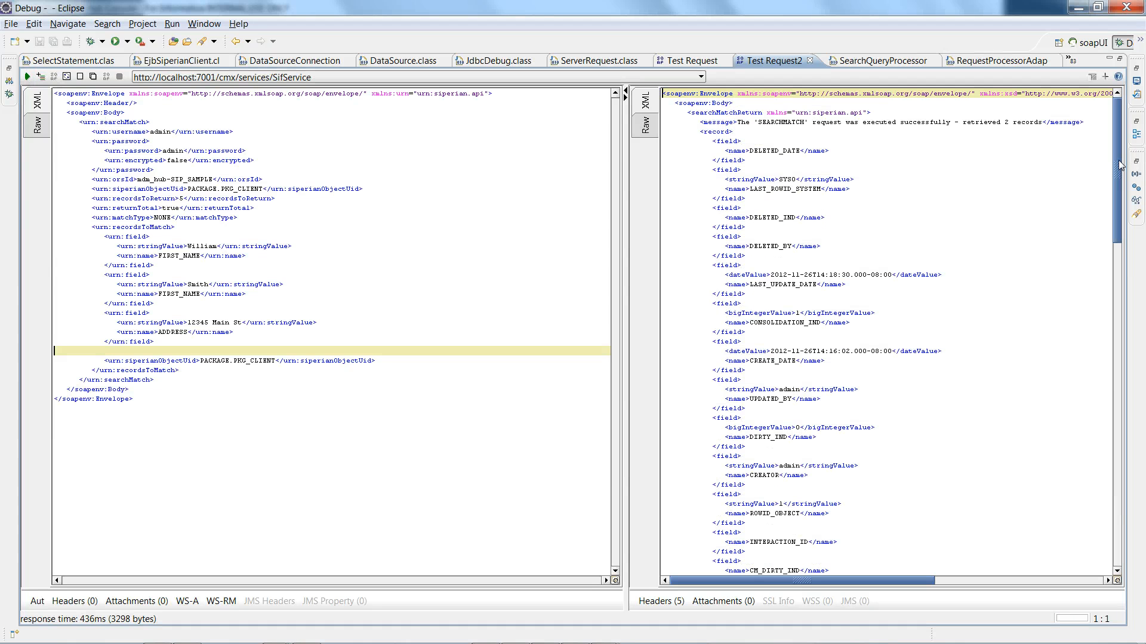
Run the search and review the two returned records with the 12345 Main St address.
{"action": "scroll", "scroll_direction": "down", "scroll_amount": 3}
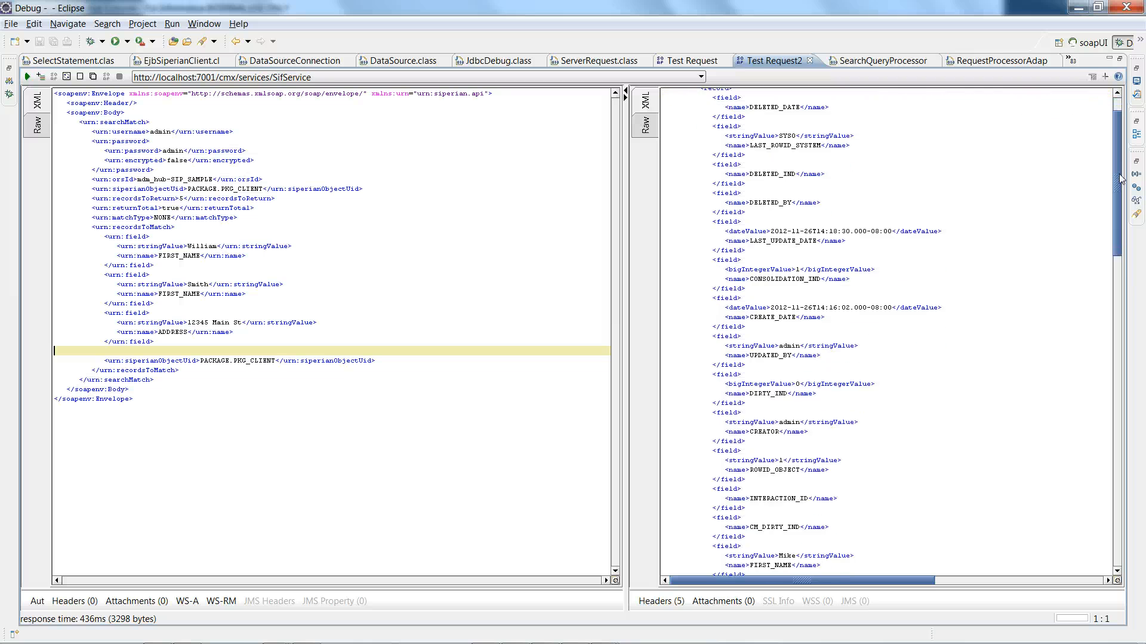
{"action": "scroll", "scroll_direction": "down", "scroll_amount": 3}
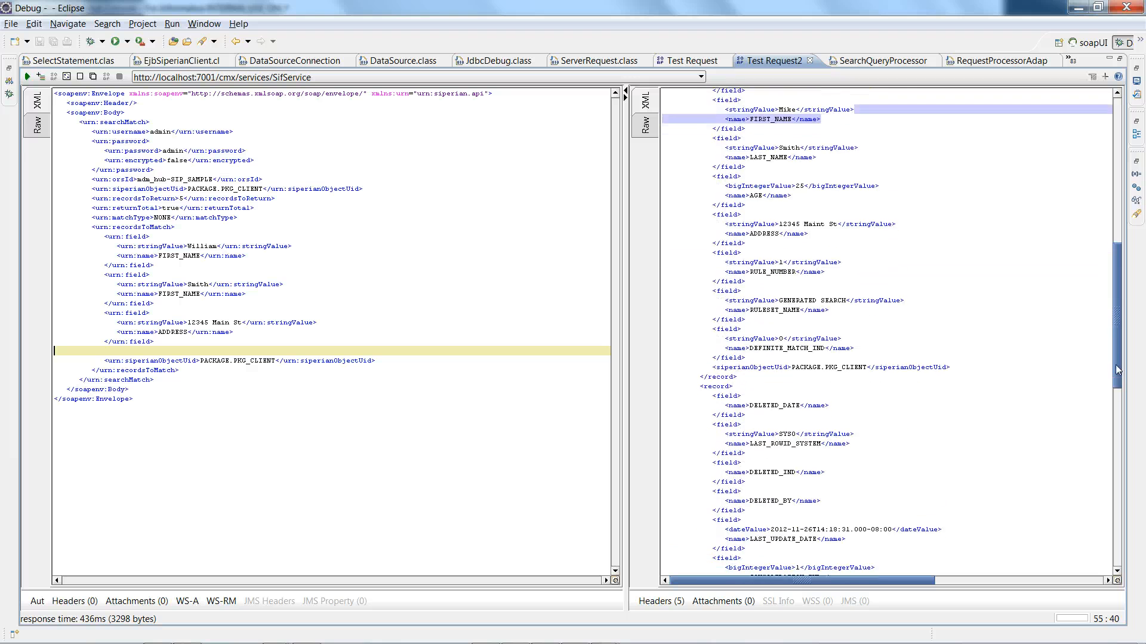
{"action": "scroll", "scroll_direction": "down", "scroll_amount": 3}
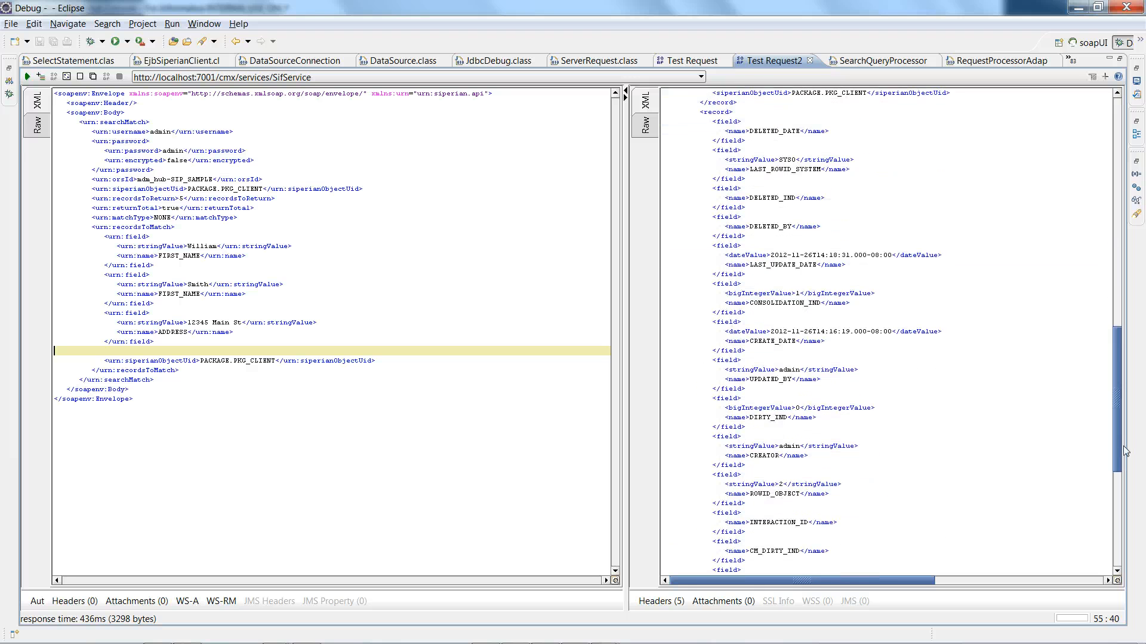
{"action": "scroll", "scroll_direction": "down", "scroll_amount": 3}
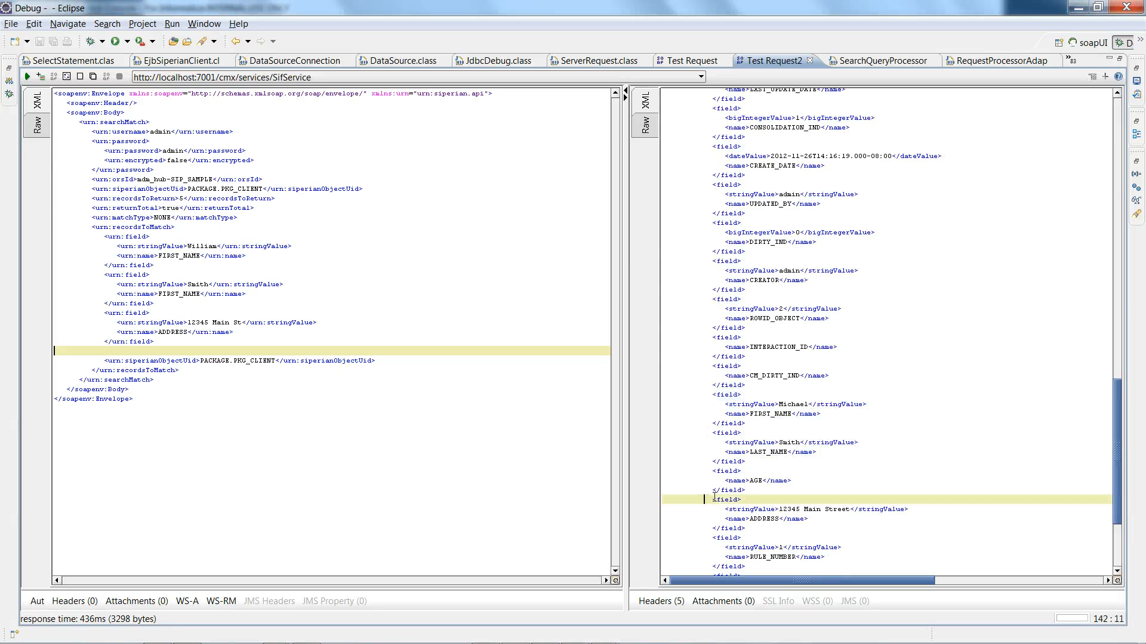
{"action": "left_click_drag", "start_coordinate": [723, 500], "coordinate": [803, 529]}
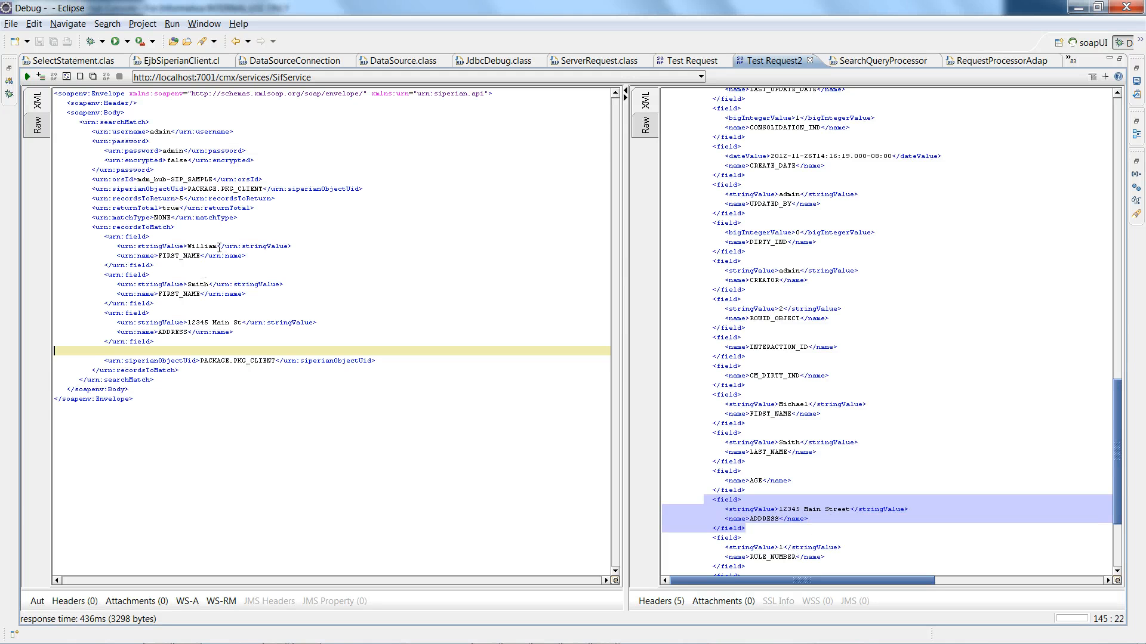
{"action": "double_click", "coordinate": [200, 246]}
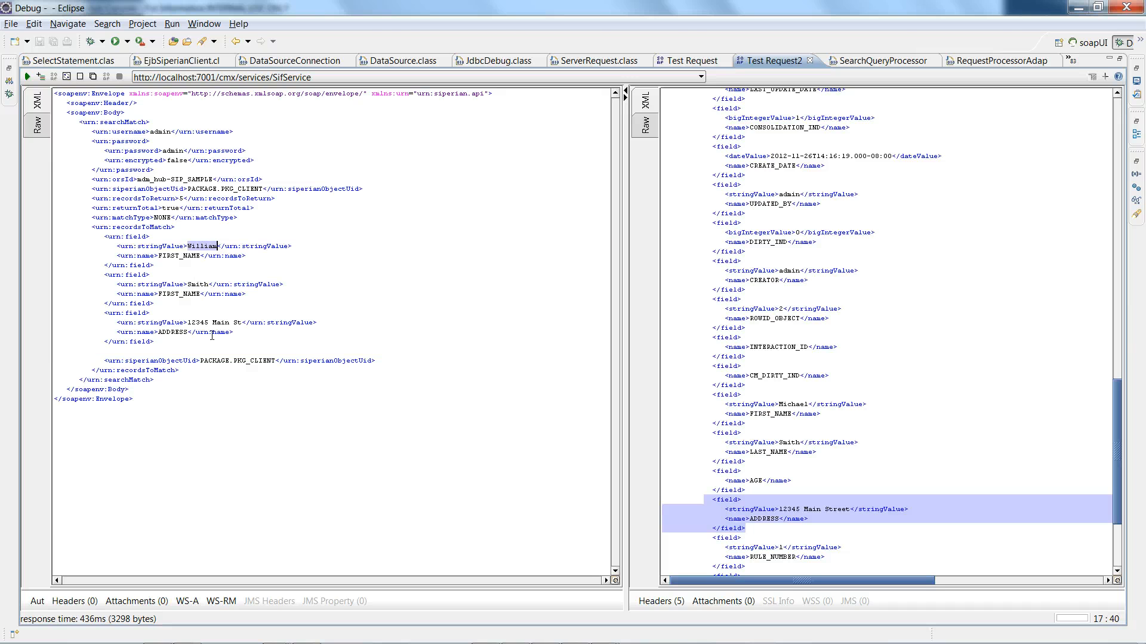
{"action": "left_click", "coordinate": [150, 313]}
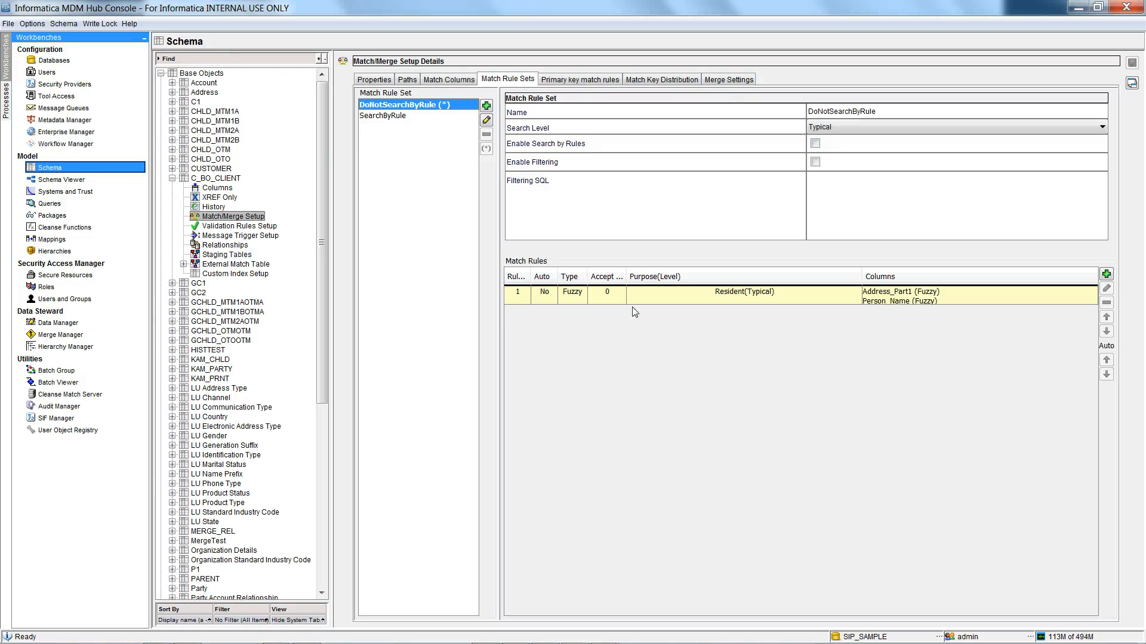
{"action": "mouse_move", "coordinate": [693, 350]}
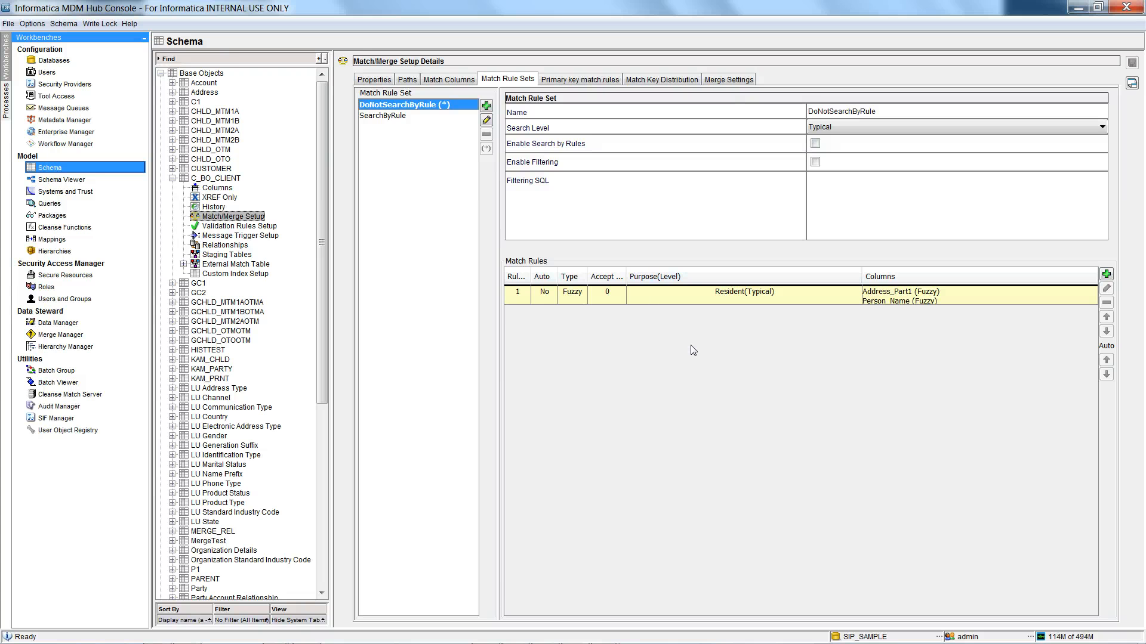
{"action": "mouse_move", "coordinate": [762, 368]}
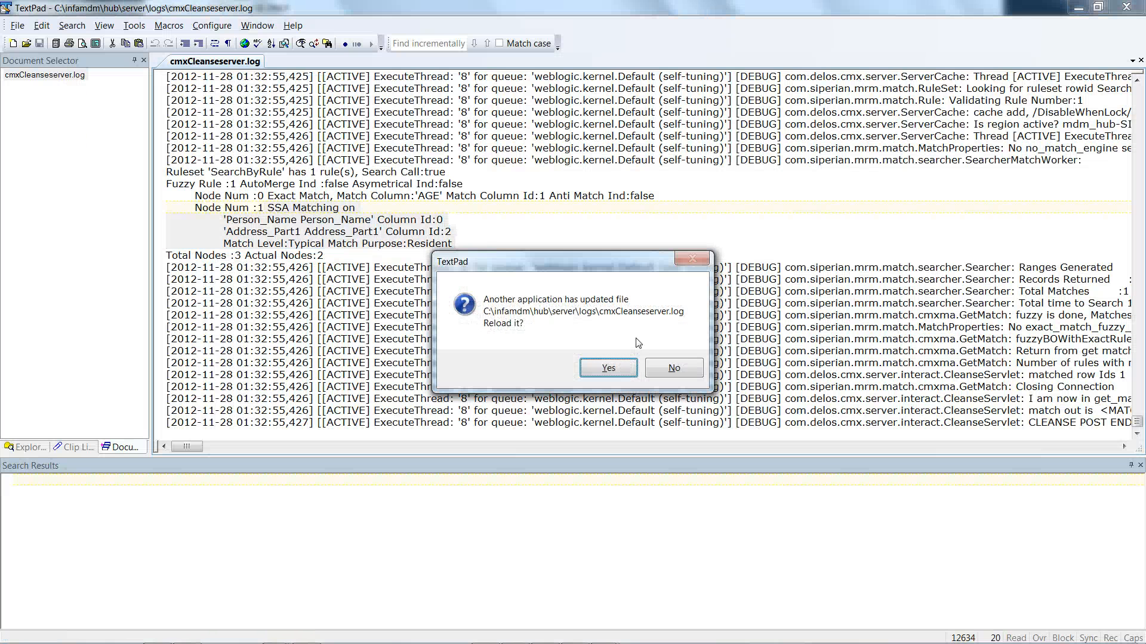
Reload cmxCleanseserver.log showing the GENERATED SEARCH rule set on PERSON_NAME and ADDRESS_PART1, then return to Eclipse.
{"action": "left_click", "coordinate": [606, 367]}
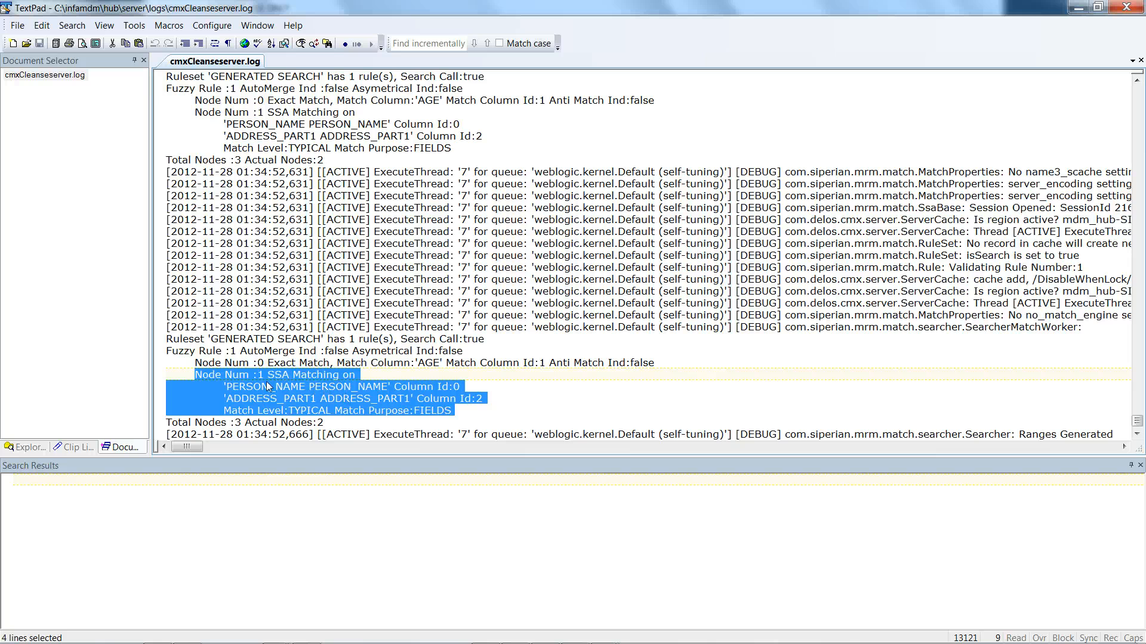
{"action": "mouse_move", "coordinate": [336, 387]}
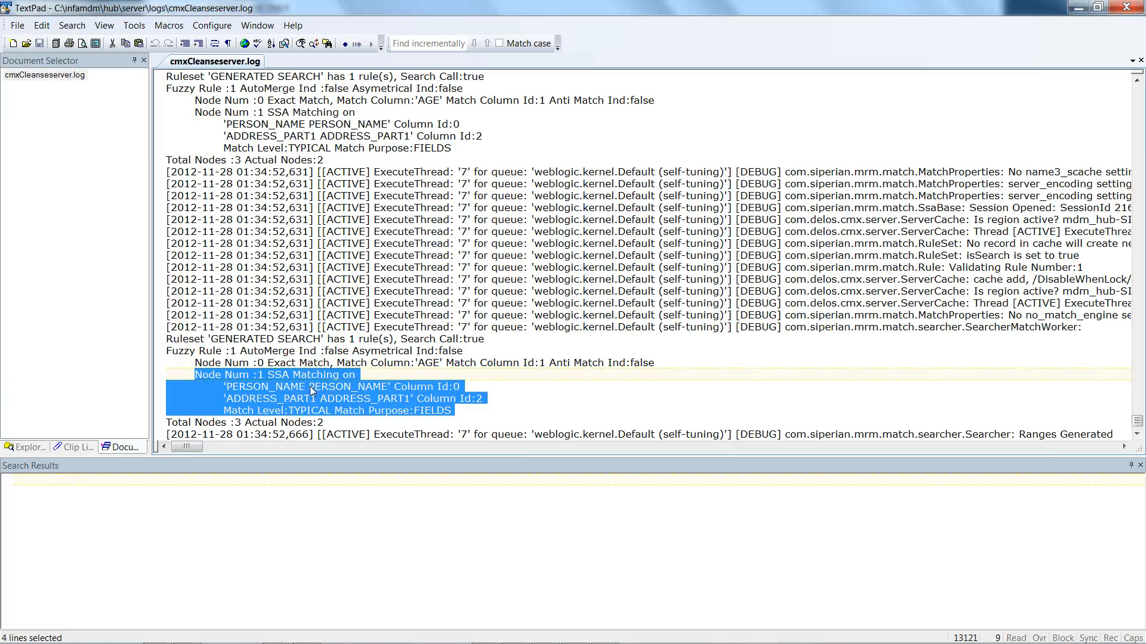
{"action": "mouse_move", "coordinate": [378, 388]}
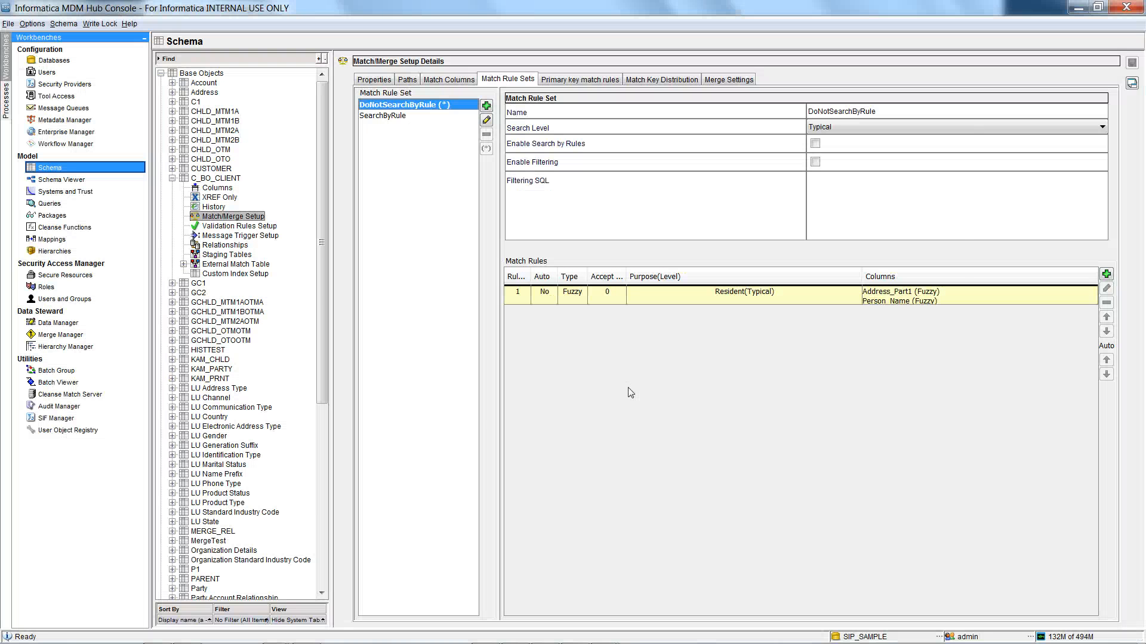
{"action": "key", "text": "alt+tab"}
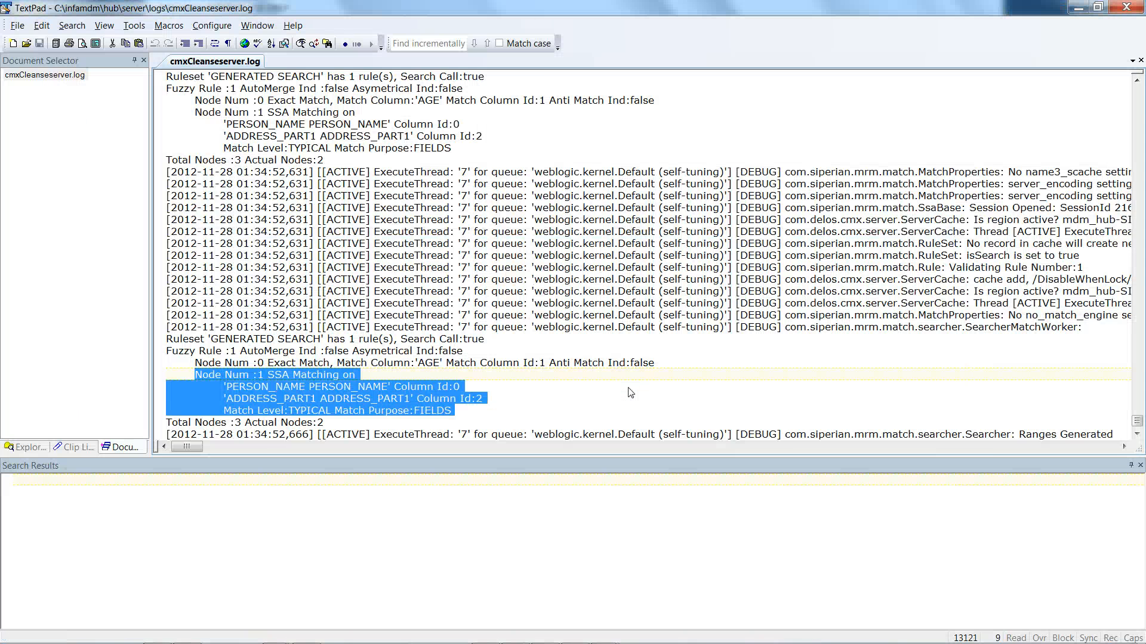
{"action": "key", "text": "alt+tab"}
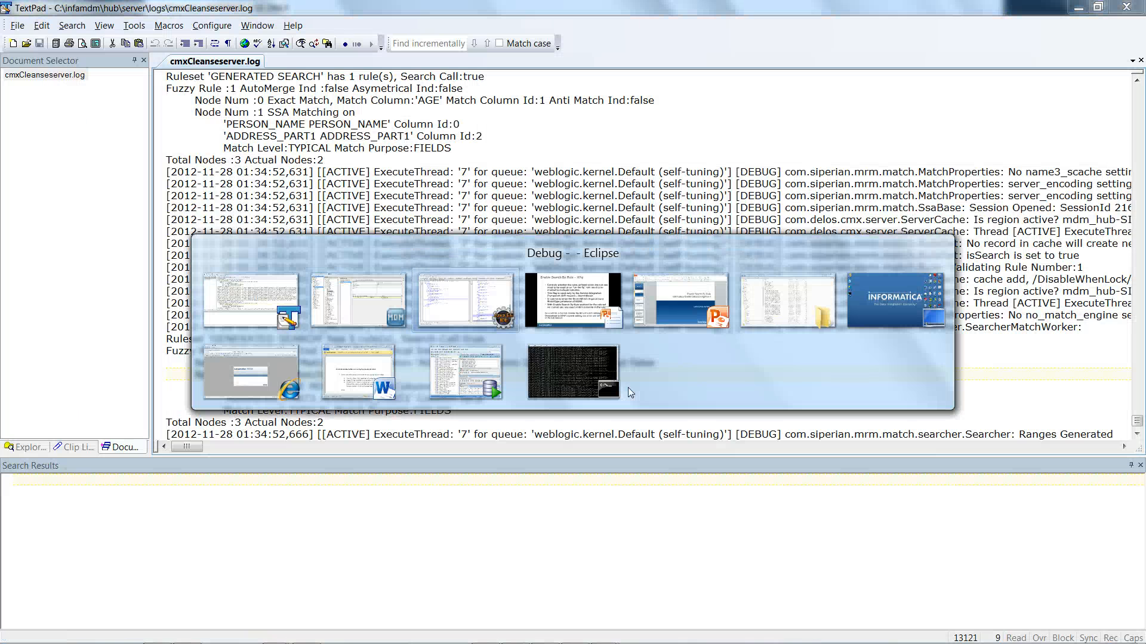